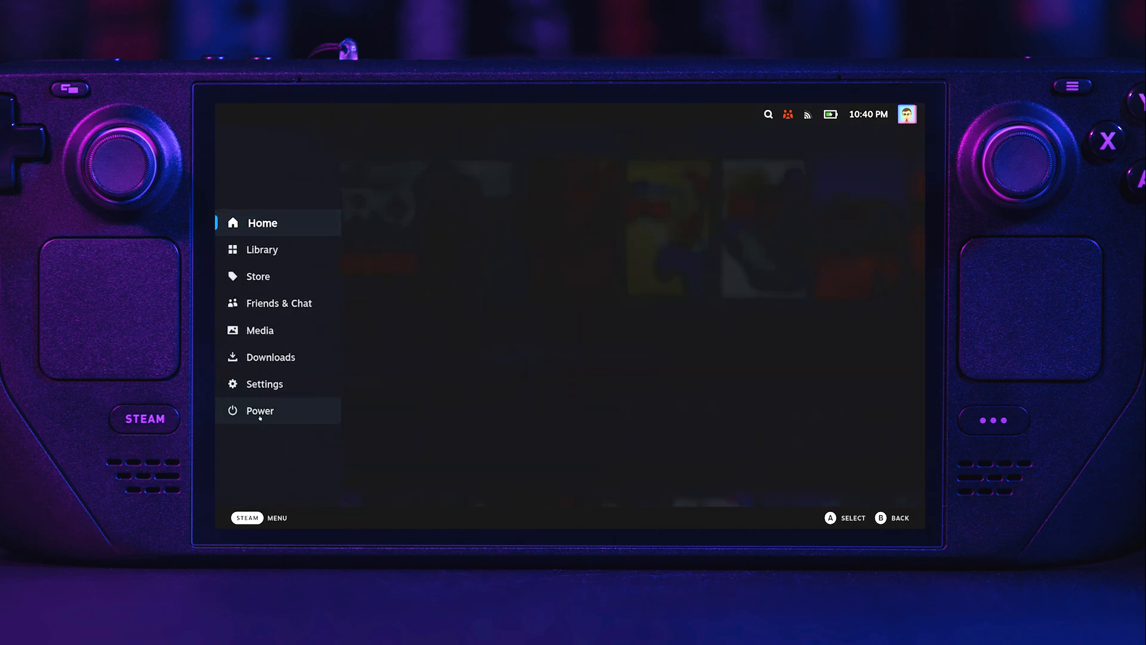
# Switch the Steam Deck from gaming mode to desktop mode via the Power menu
pyautogui.click(259, 409)
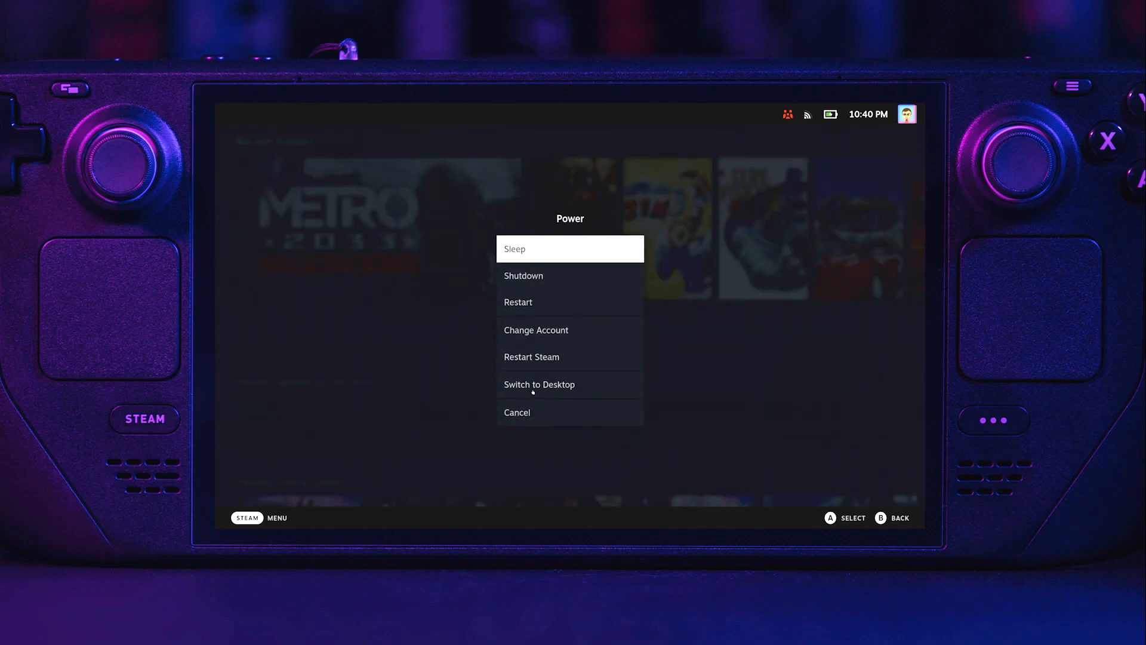
pyautogui.click(538, 383)
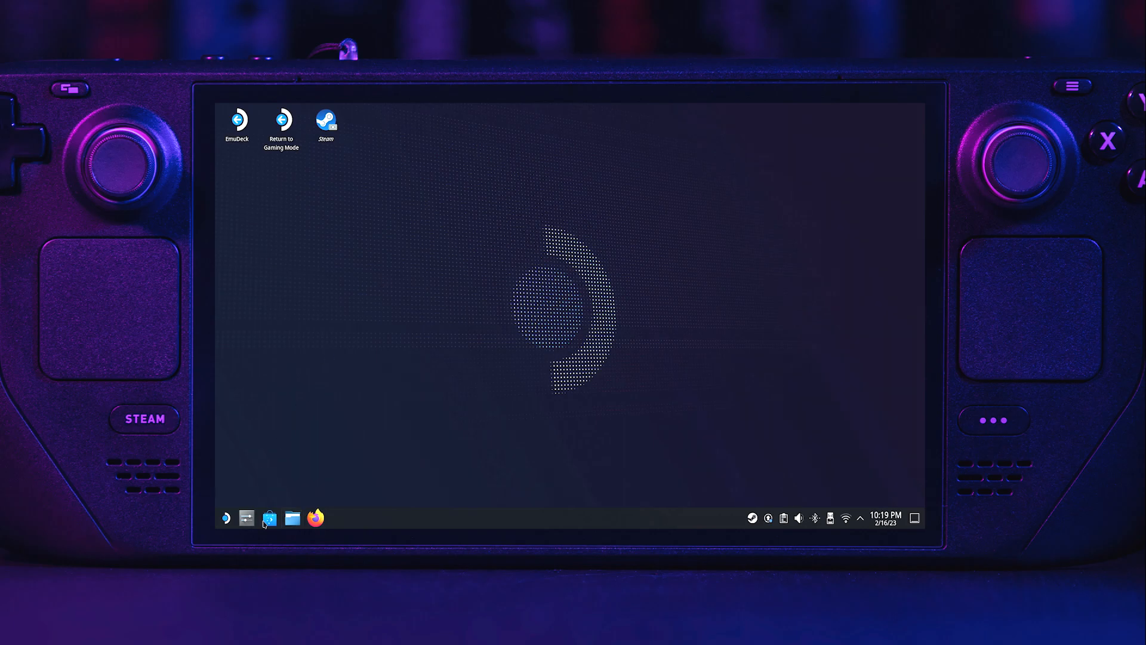
# Show Discover's Installed list and confirm Dolphin Emulator is there
pyautogui.click(269, 517)
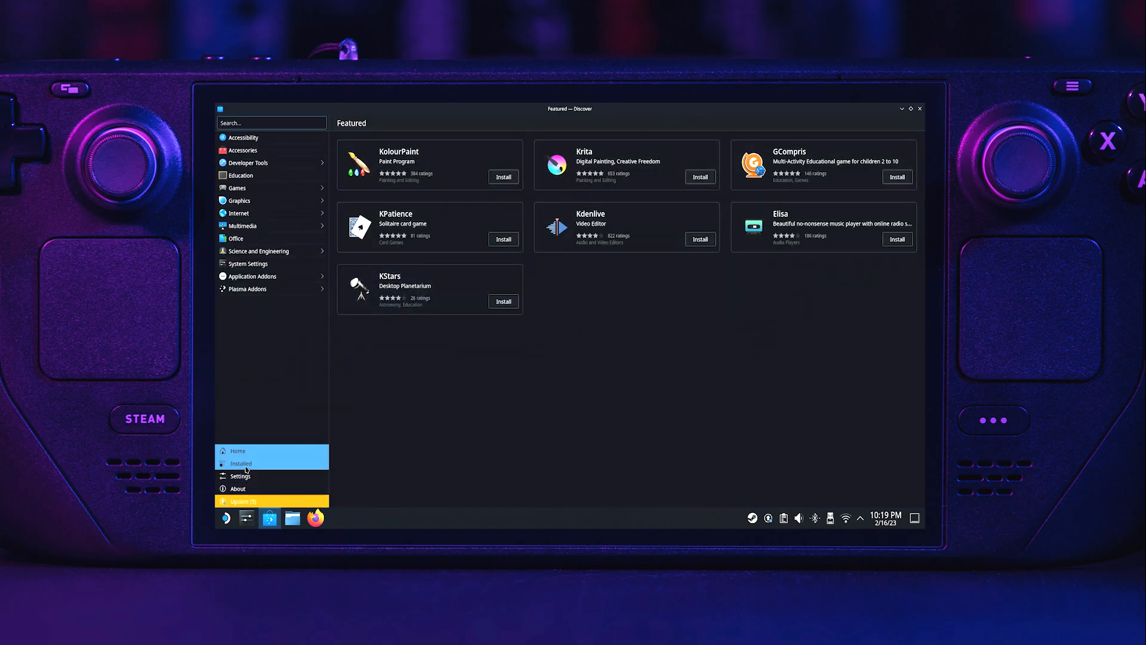
pyautogui.click(240, 463)
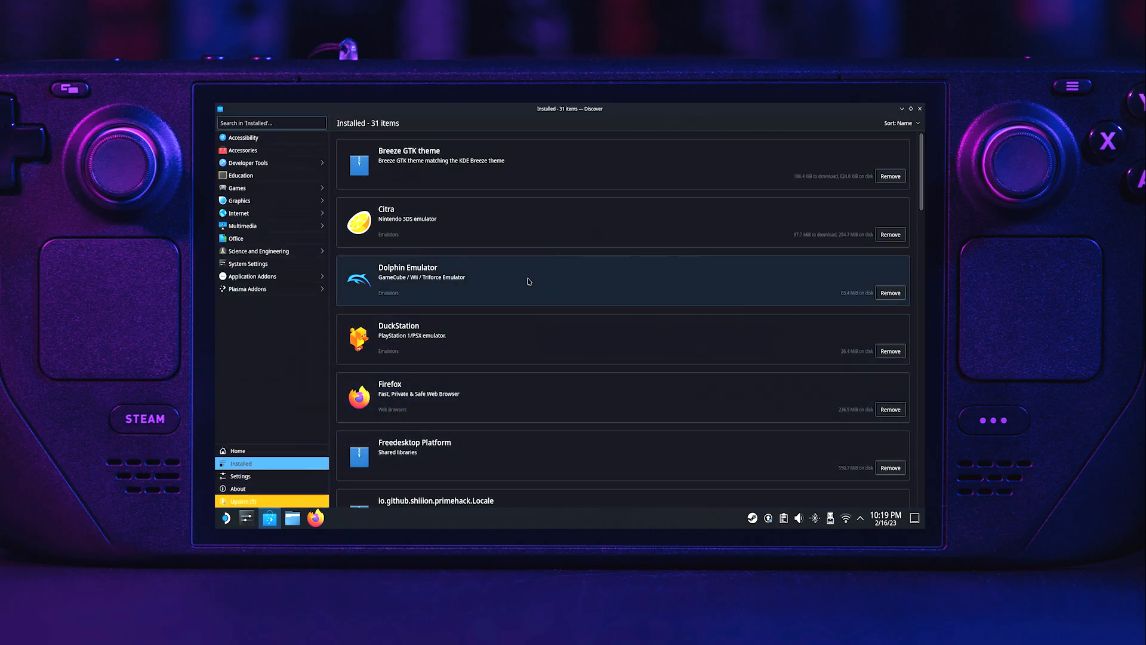
pyautogui.click(438, 279)
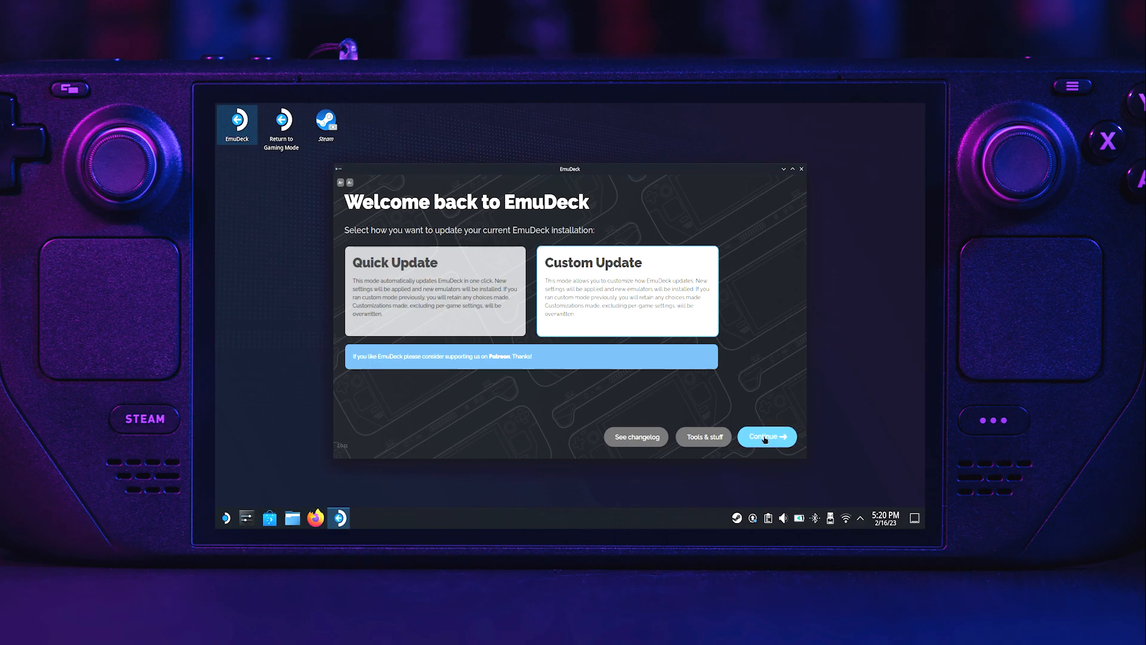
# Run the custom update for Steam Deck keeping only Dolphin, continuing to the aspect ratio page
pyautogui.click(766, 437)
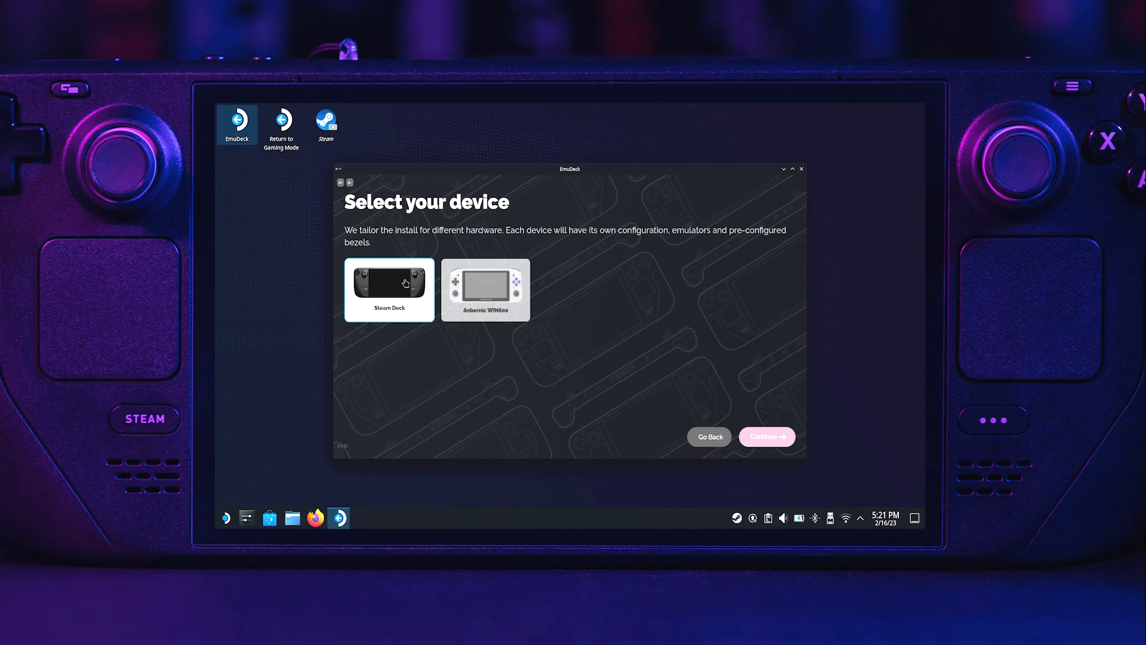
pyautogui.click(765, 436)
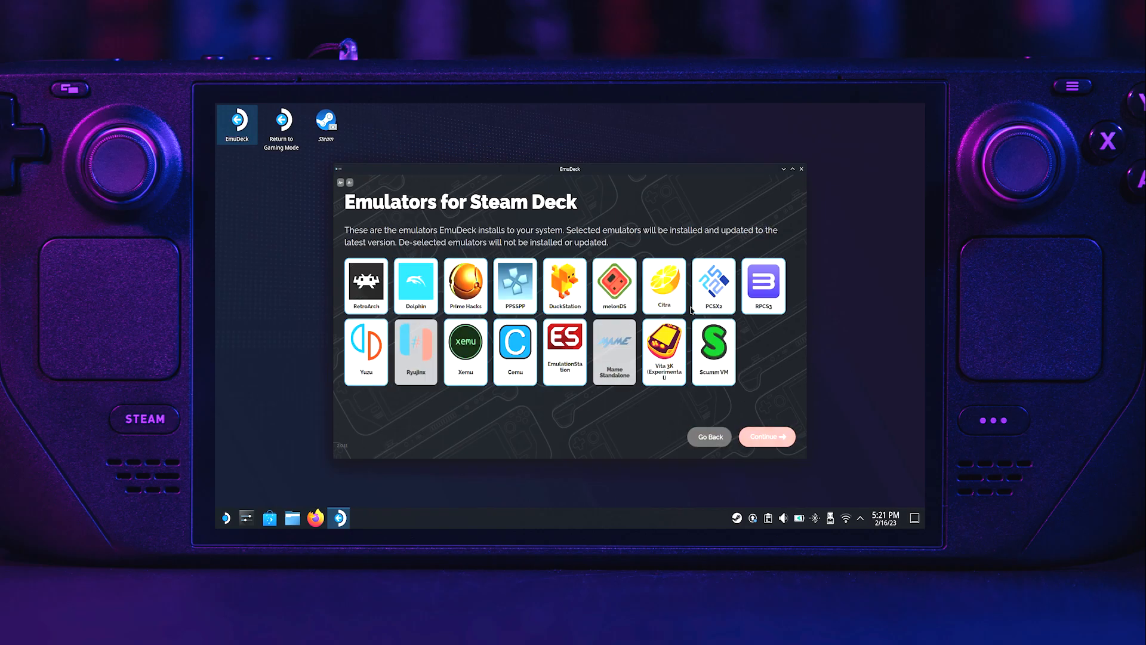
pyautogui.click(415, 285)
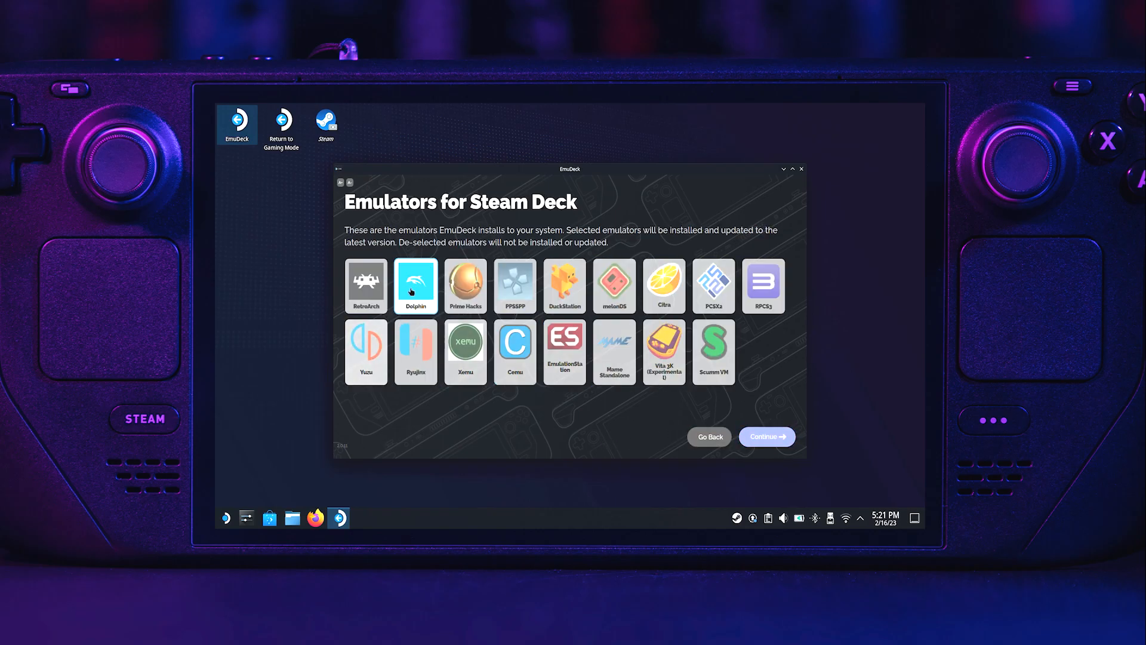
pyautogui.click(766, 437)
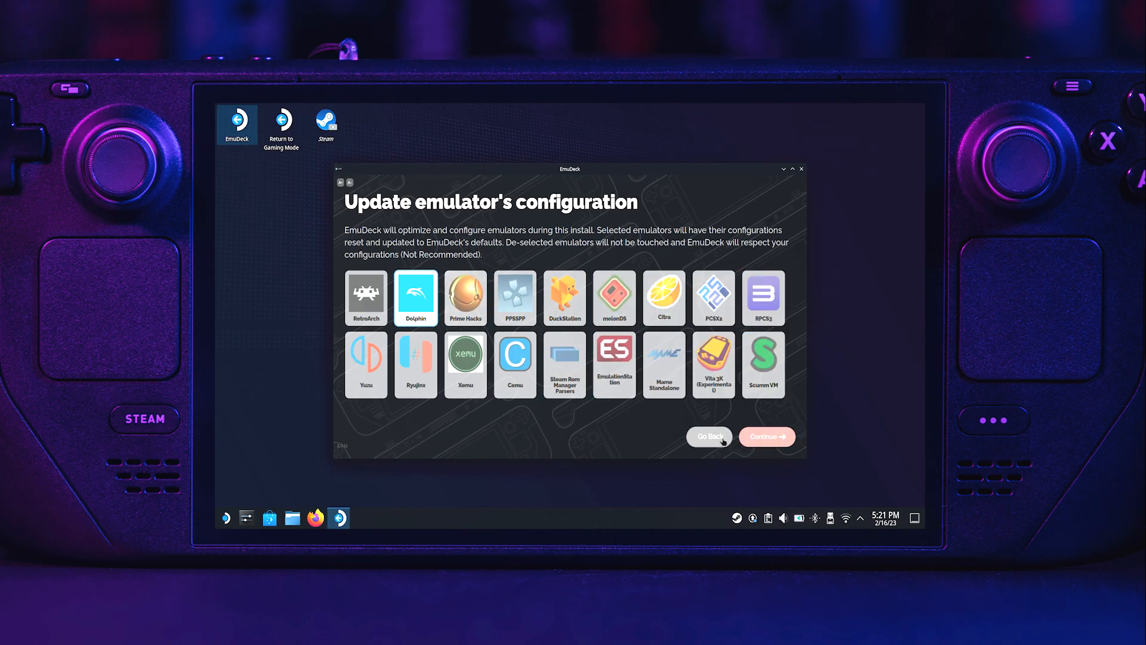
pyautogui.click(766, 437)
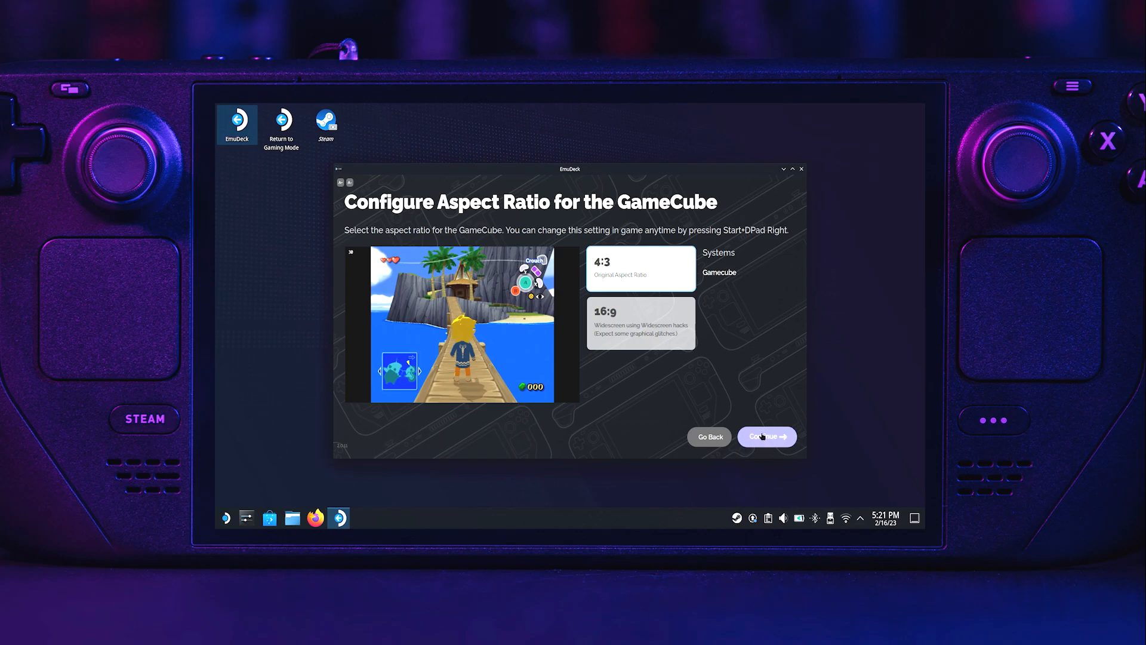
# Accept the GameCube aspect ratio and theme, decline homebrew games, and finish the update
pyautogui.click(766, 437)
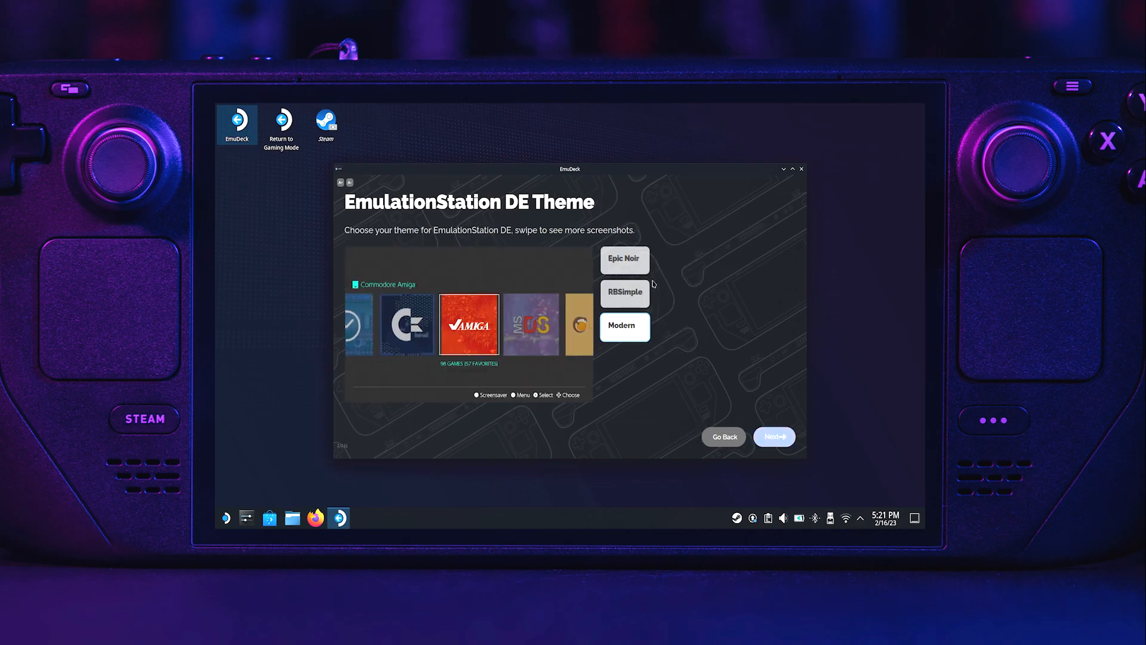
pyautogui.click(774, 437)
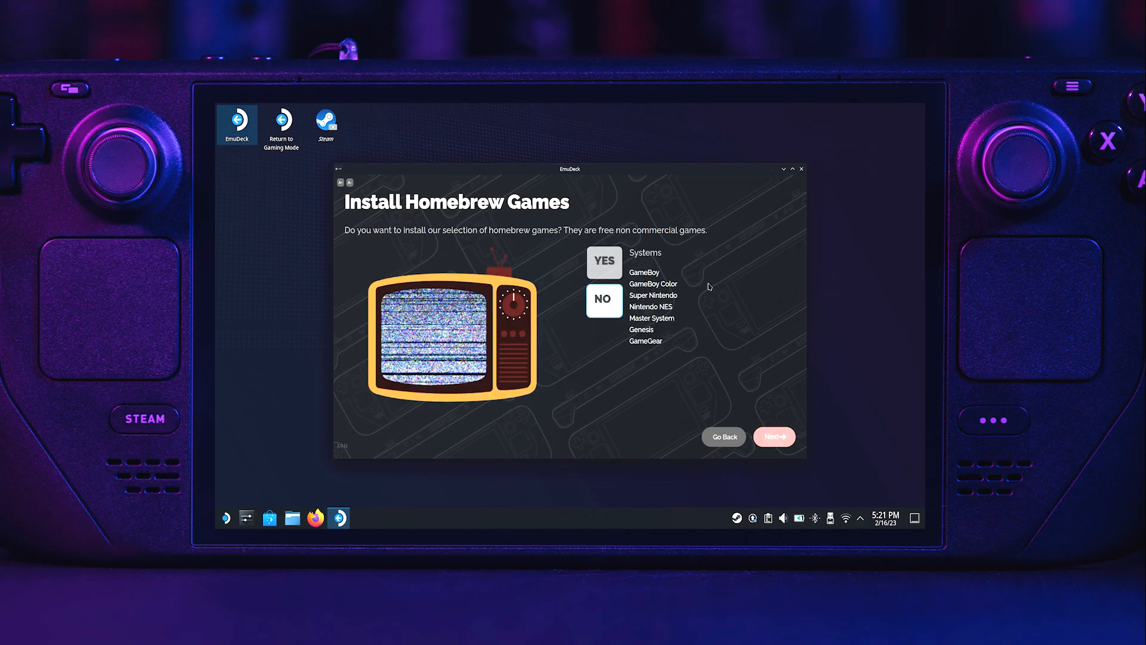
pyautogui.click(773, 437)
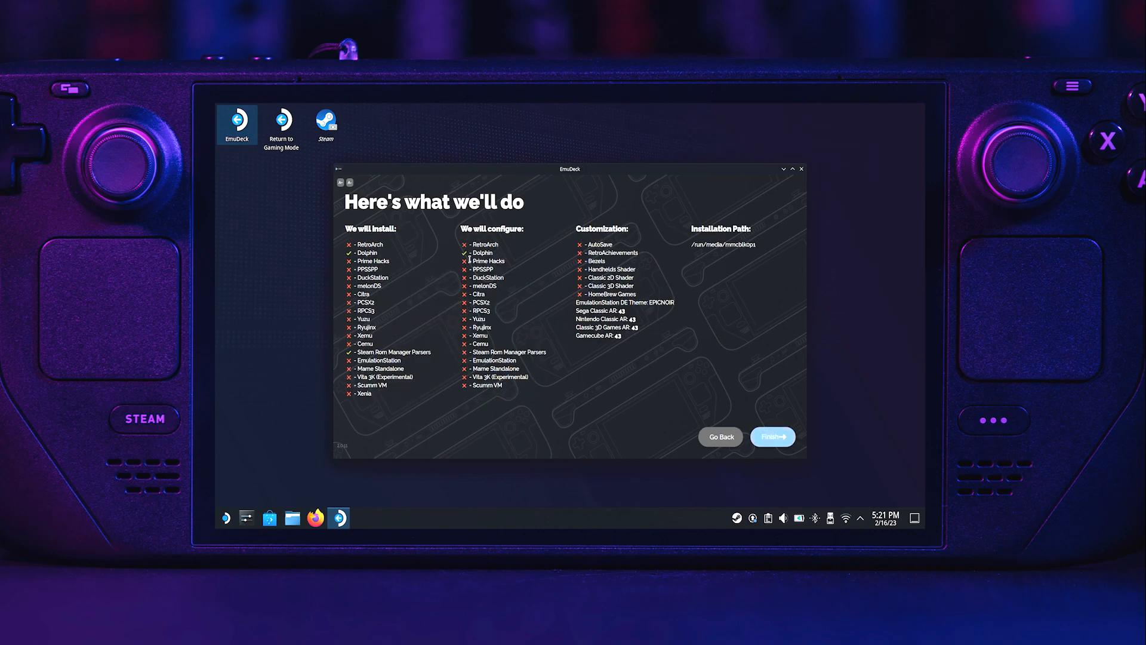
pyautogui.moveTo(718, 395)
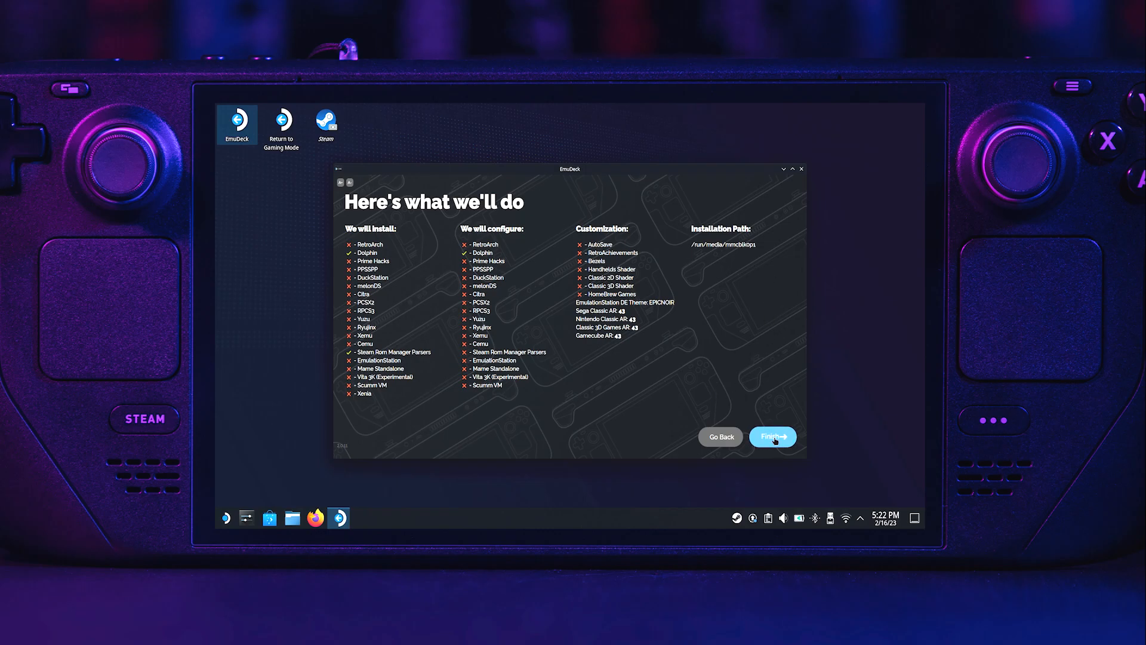
pyautogui.moveTo(757, 405)
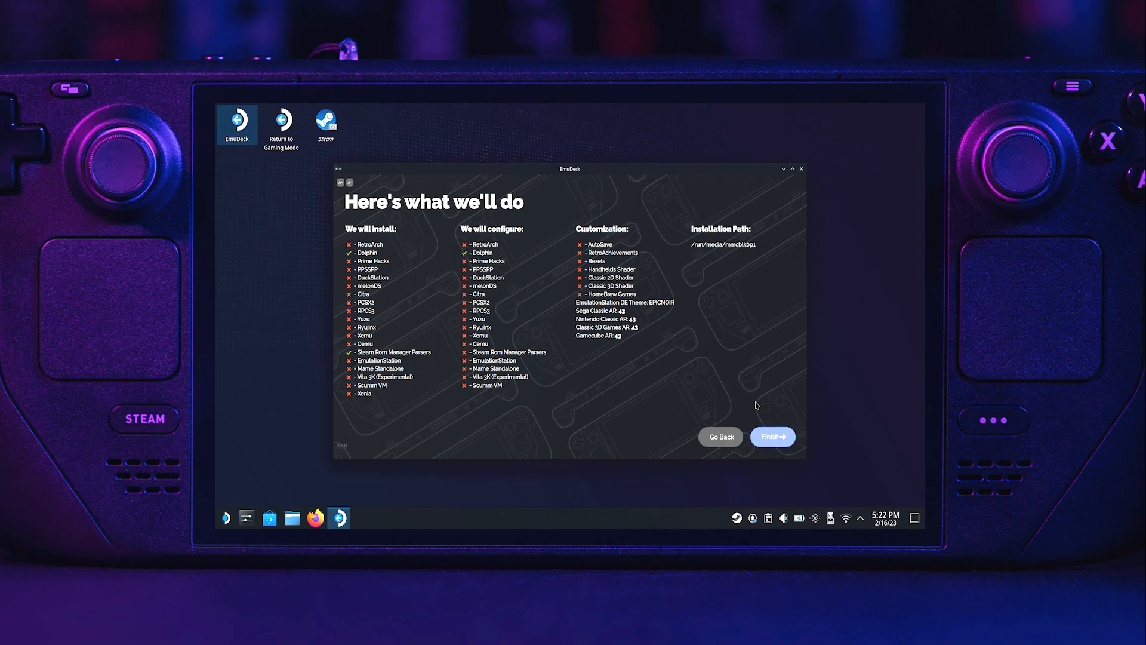
pyautogui.click(772, 437)
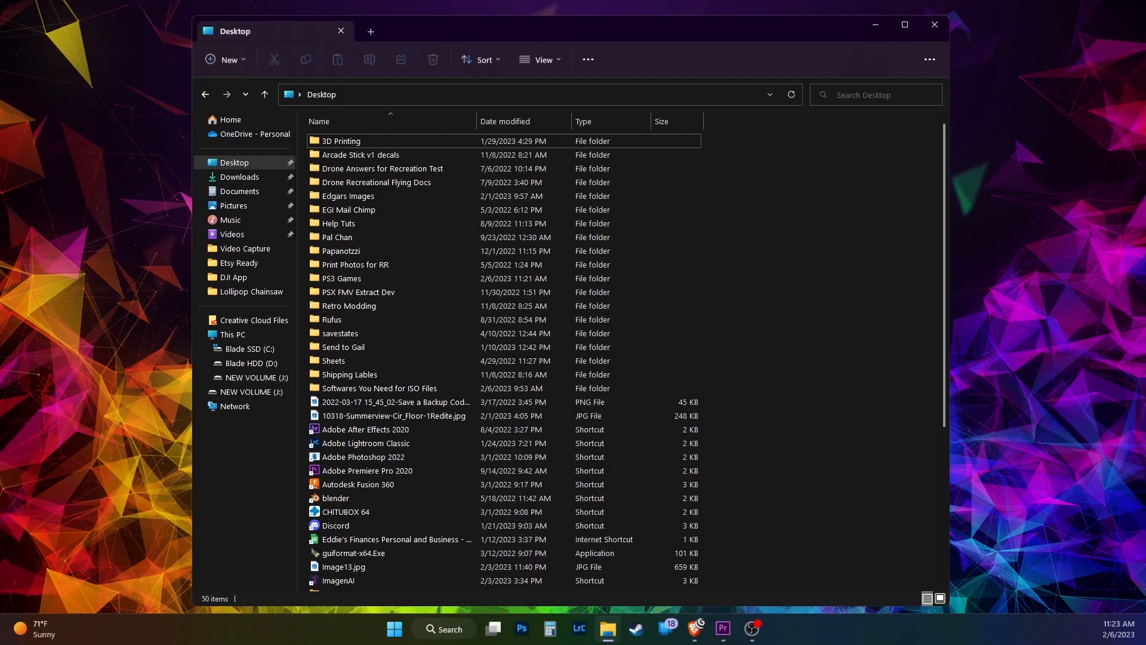
# Set up formatting of NEW VOLUME (J:) with the NTFS file system
pyautogui.click(231, 335)
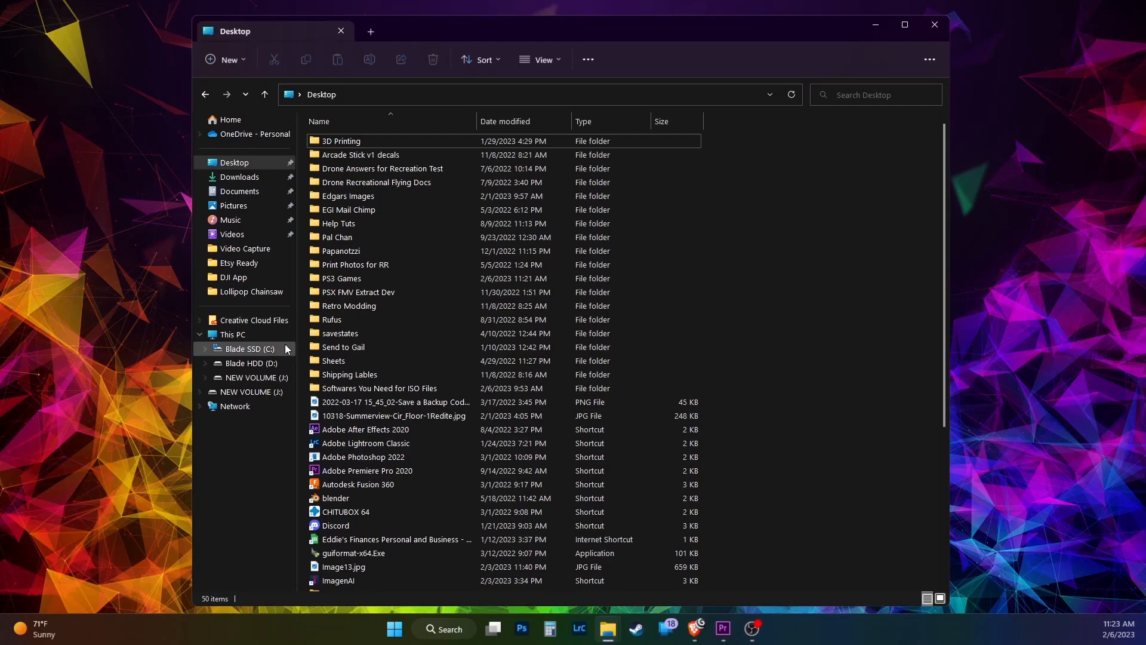
pyautogui.rightClick(249, 378)
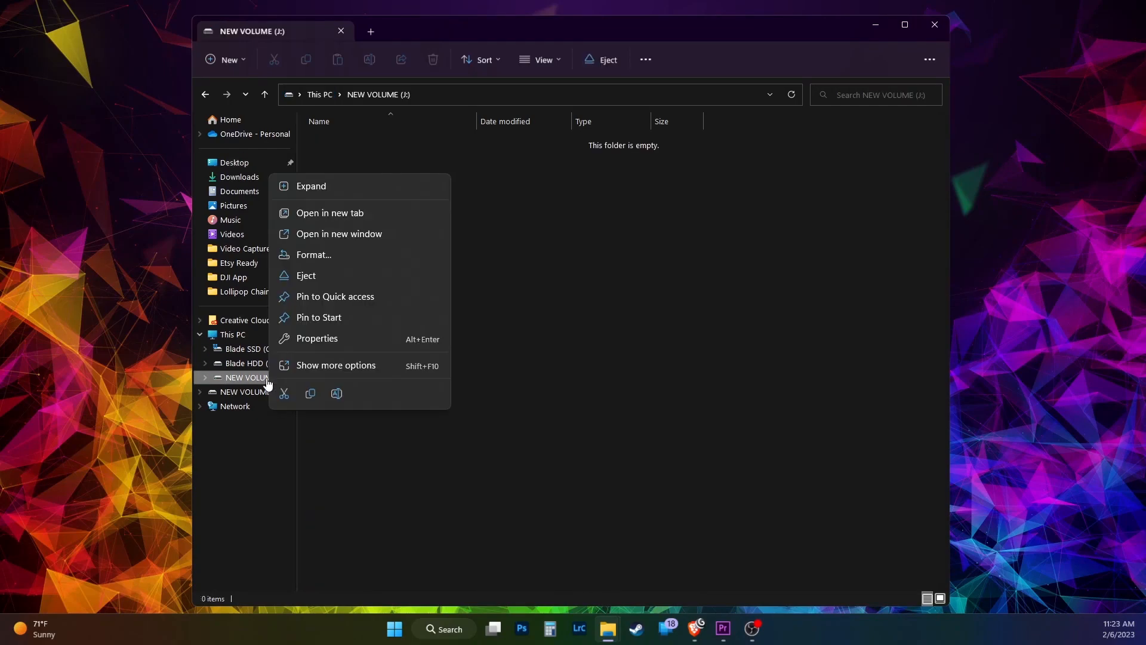
pyautogui.click(313, 255)
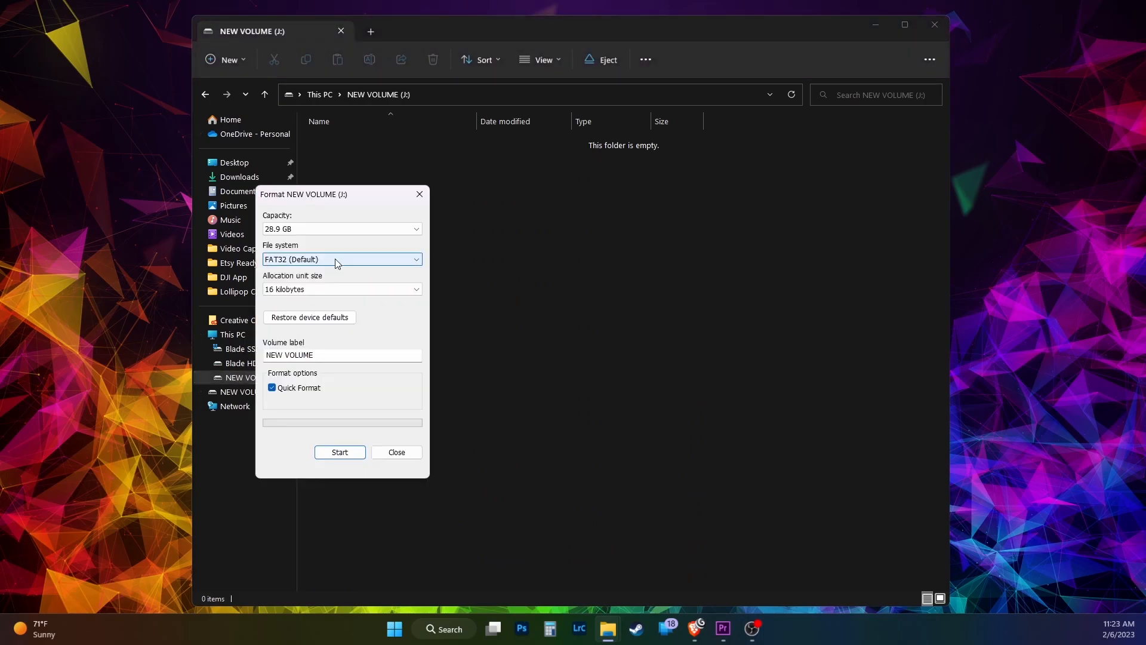
pyautogui.click(340, 259)
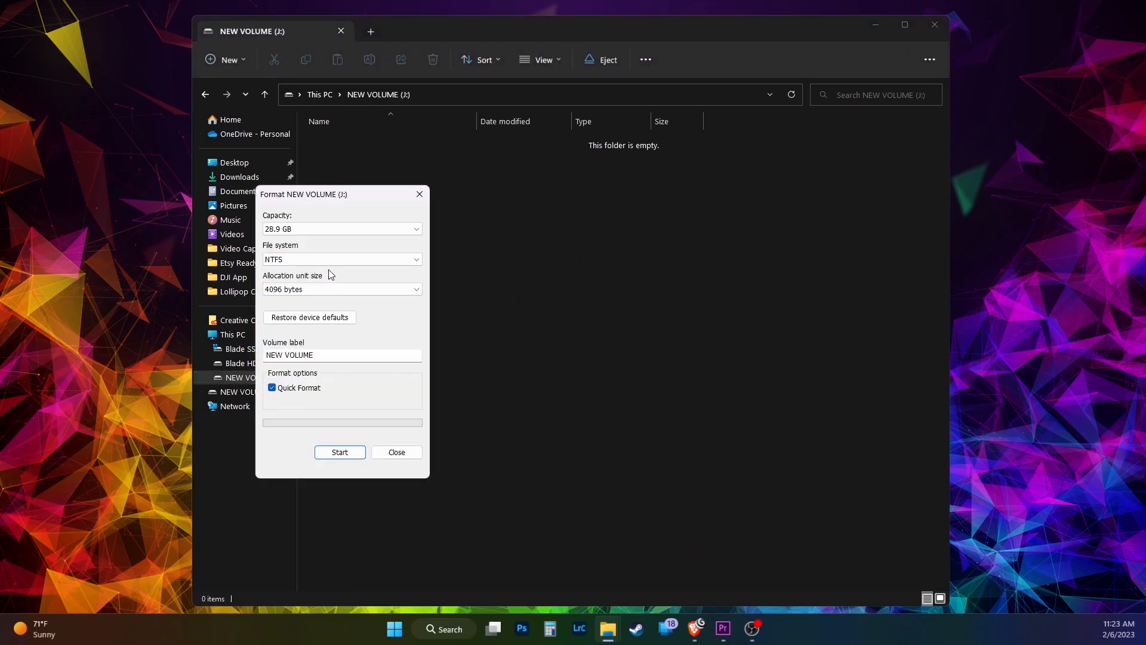
pyautogui.click(339, 452)
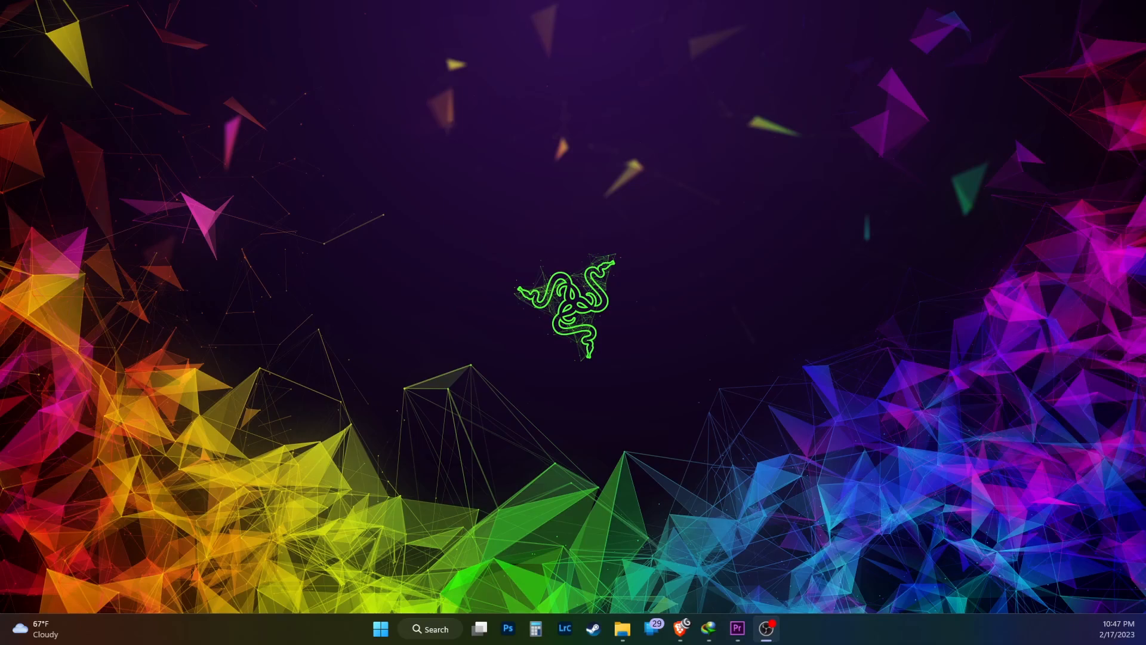
pyautogui.moveTo(838, 348)
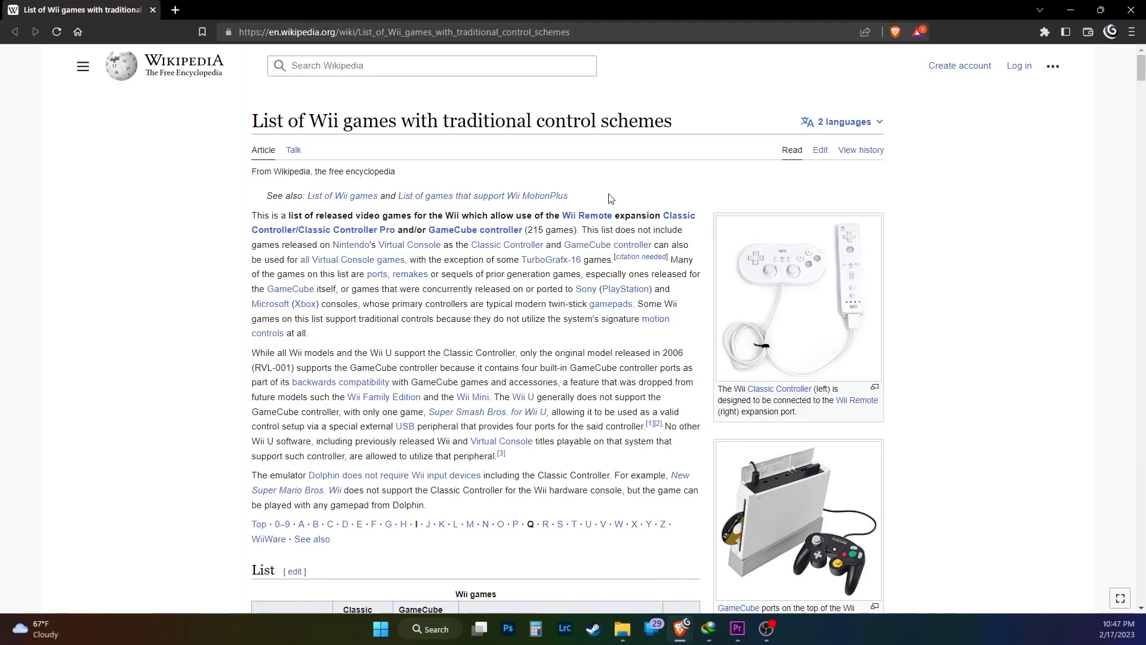
# Scroll to the Wii games table and search the page for 'mario kart'
pyautogui.scroll(-3)
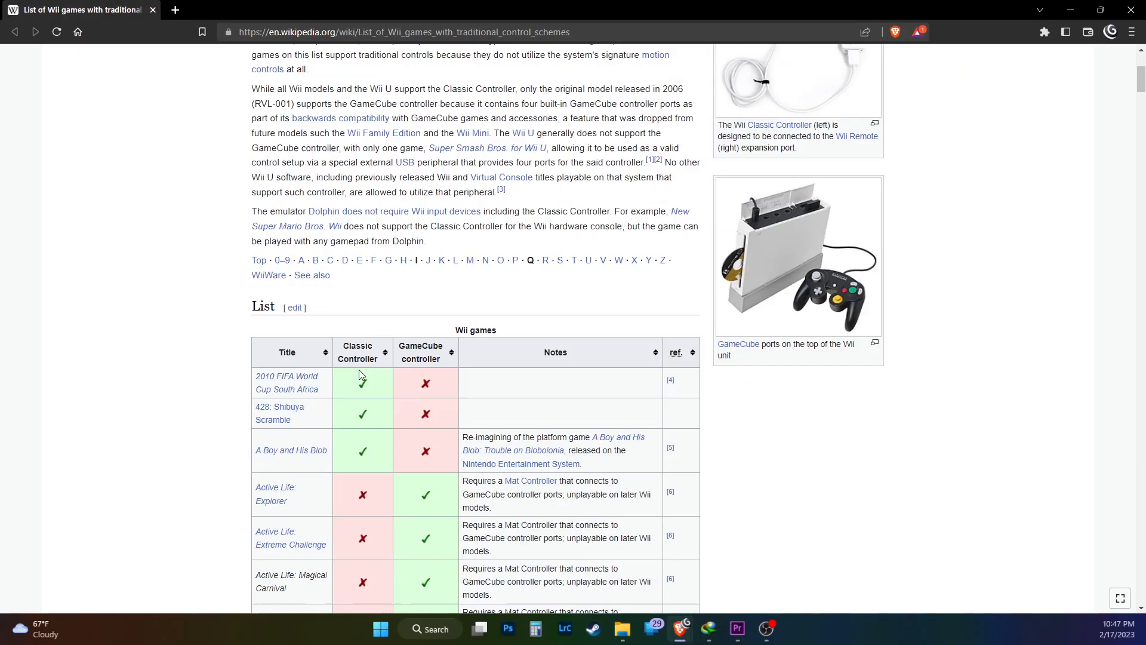
pyautogui.moveTo(426, 383)
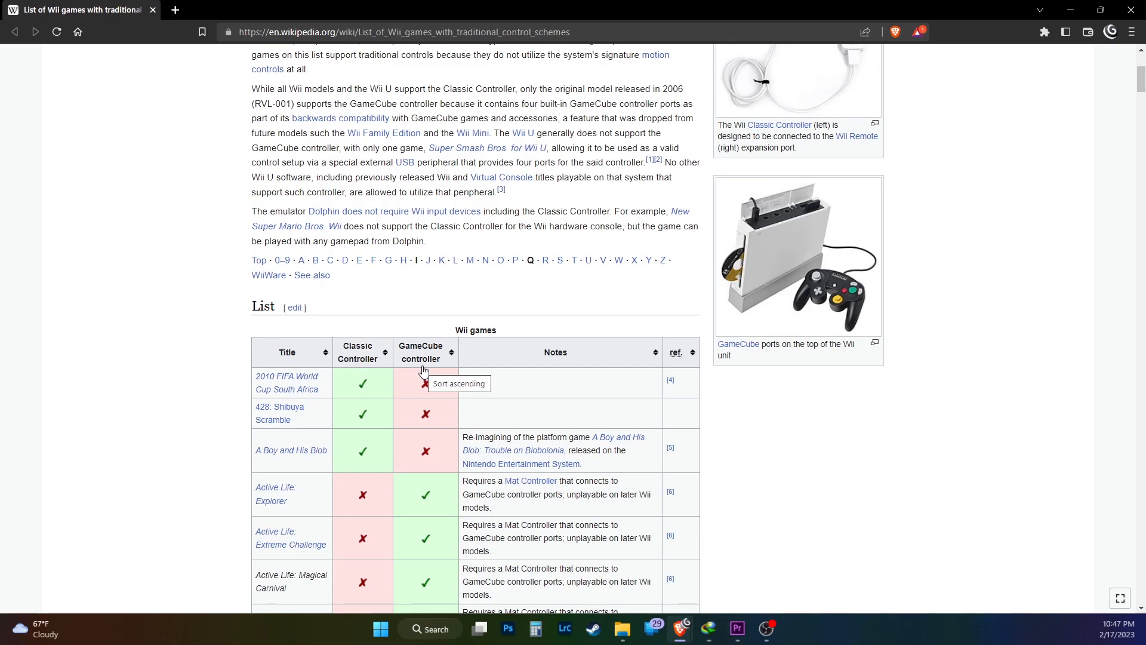
pyautogui.write('mario kart')
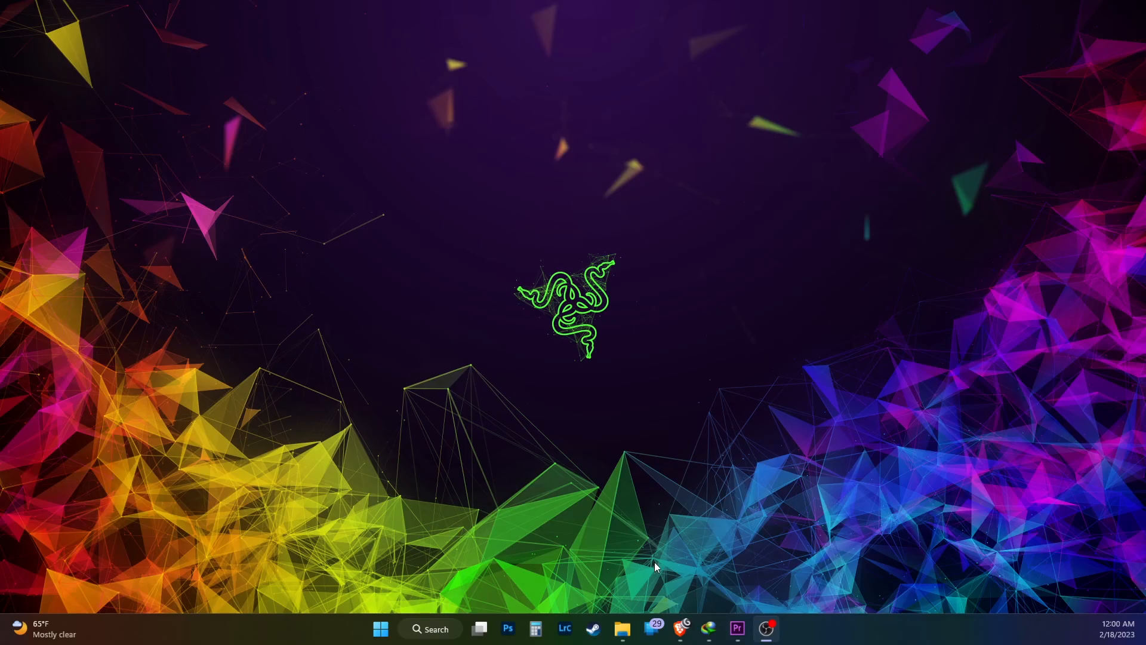
# Remove Shiren the Wanderer.nkit.iso and copy the four .wbfs game files
pyautogui.click(622, 629)
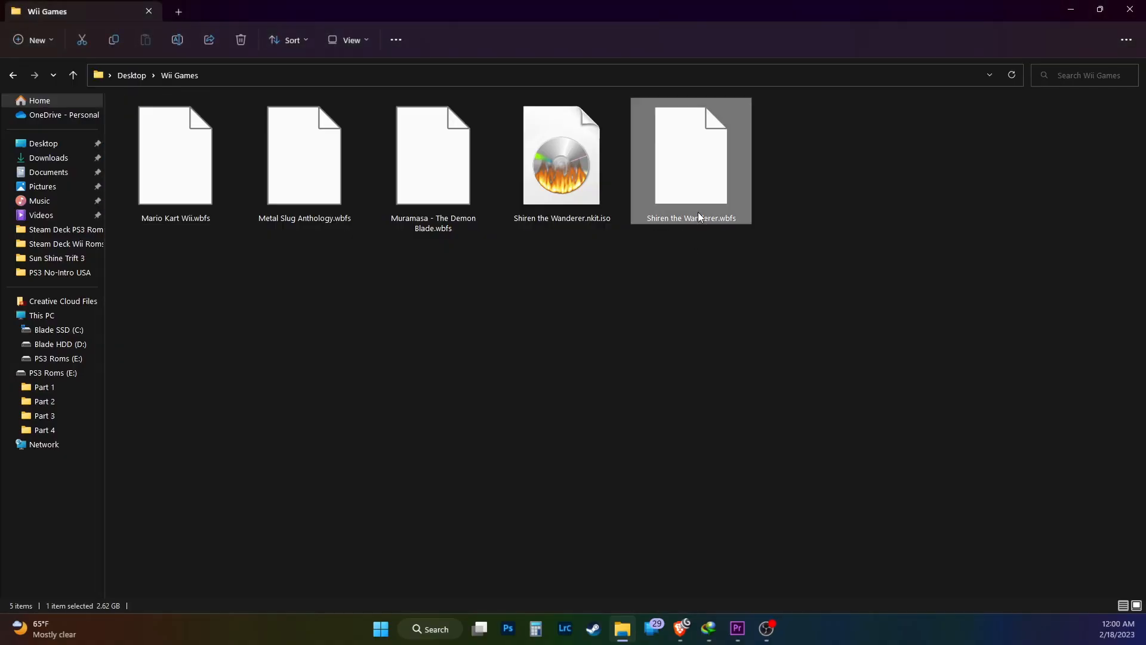
pyautogui.click(561, 155)
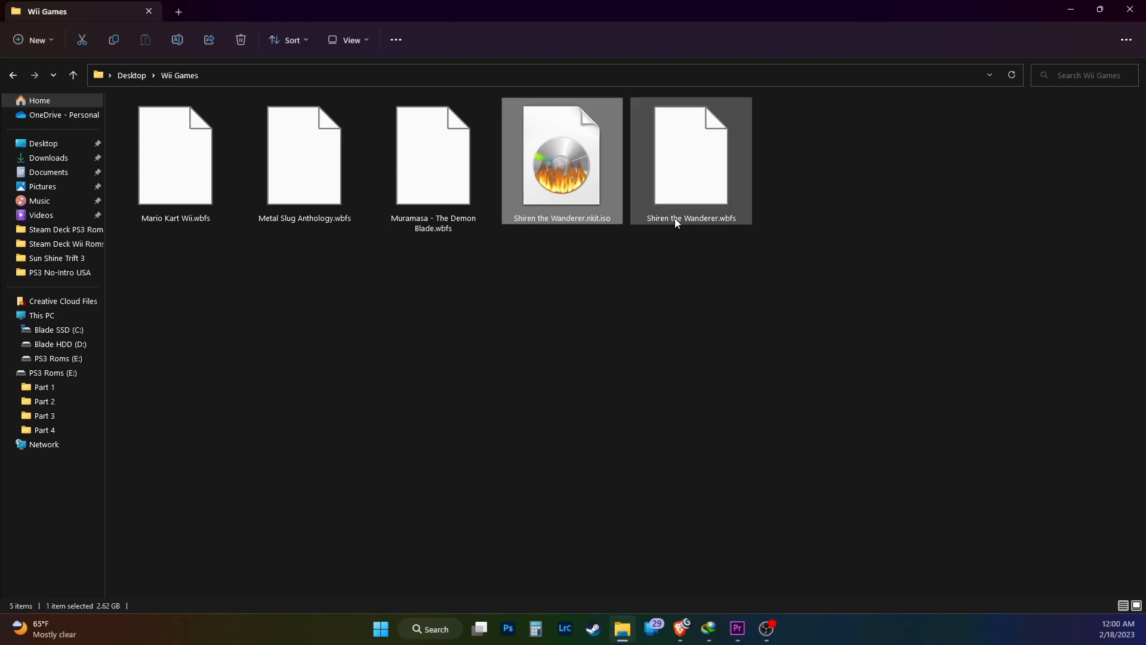
pyautogui.rightClick(561, 158)
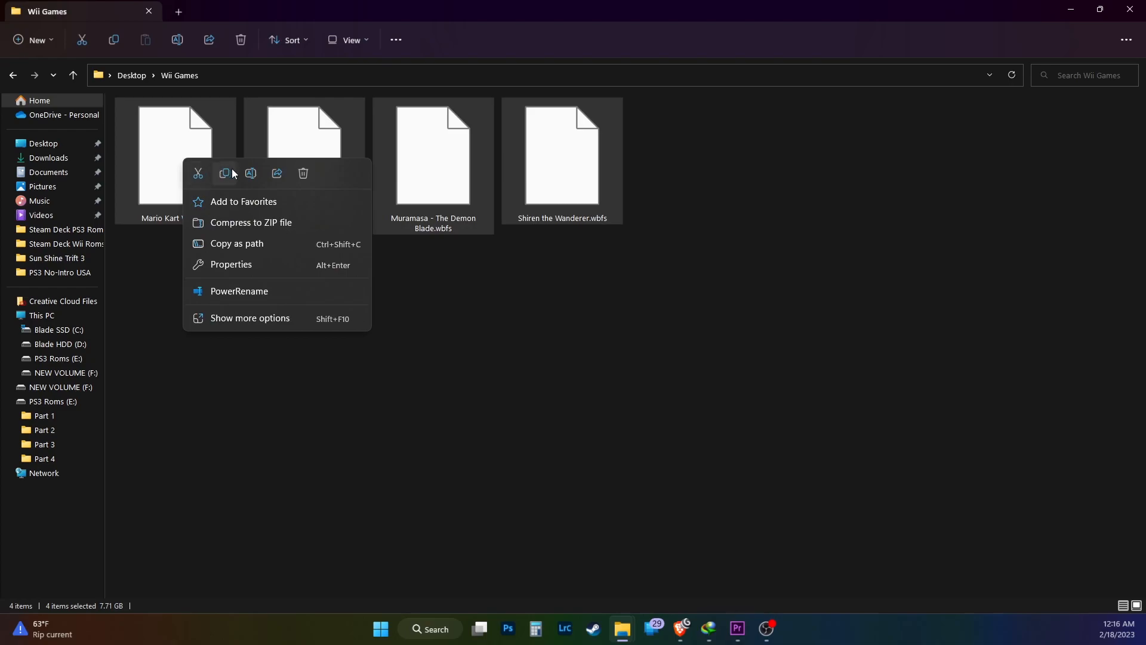
pyautogui.click(66, 373)
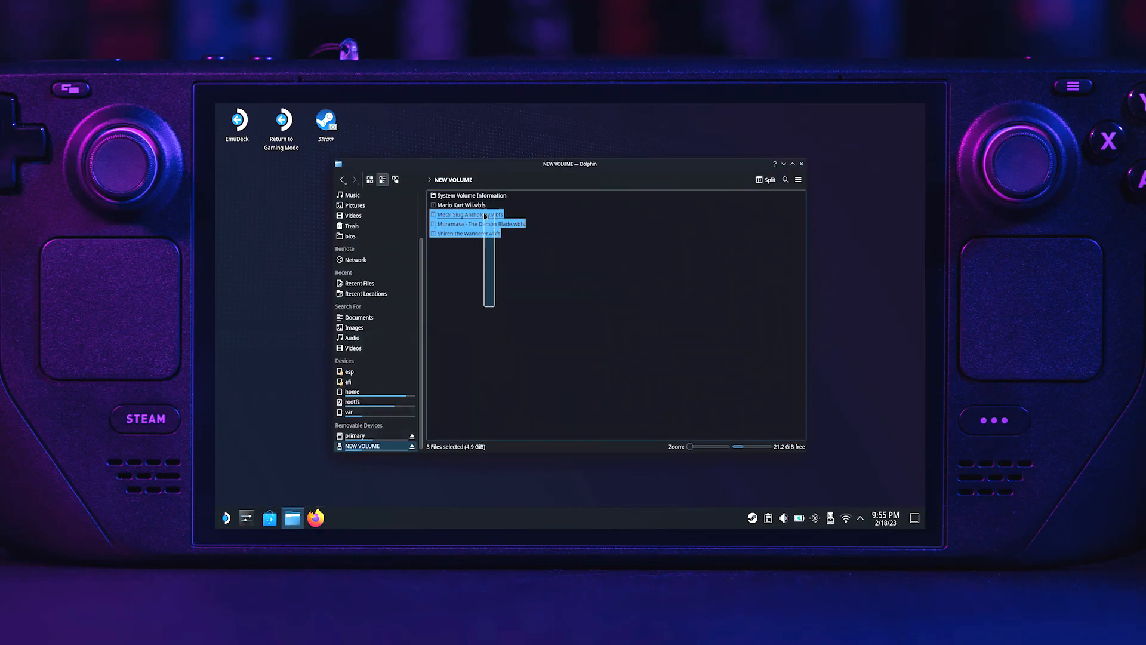
# Copy the four .wbfs games from NEW VOLUME and paste them into primary/Emulation/roms/wii
pyautogui.rightClick(457, 204)
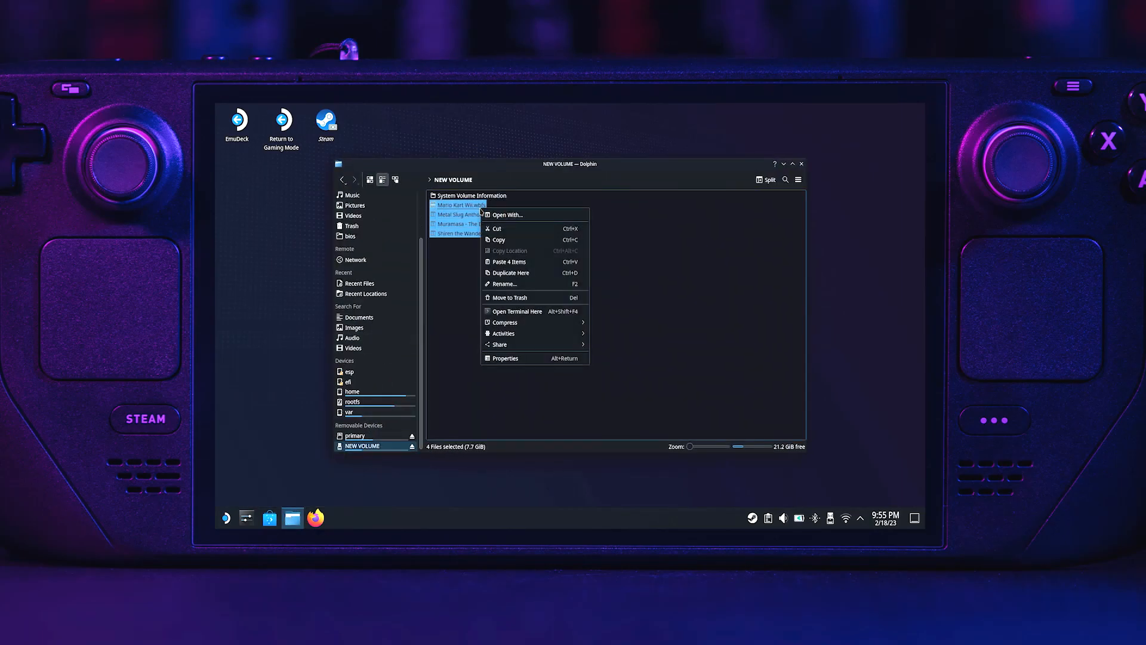
pyautogui.click(462, 300)
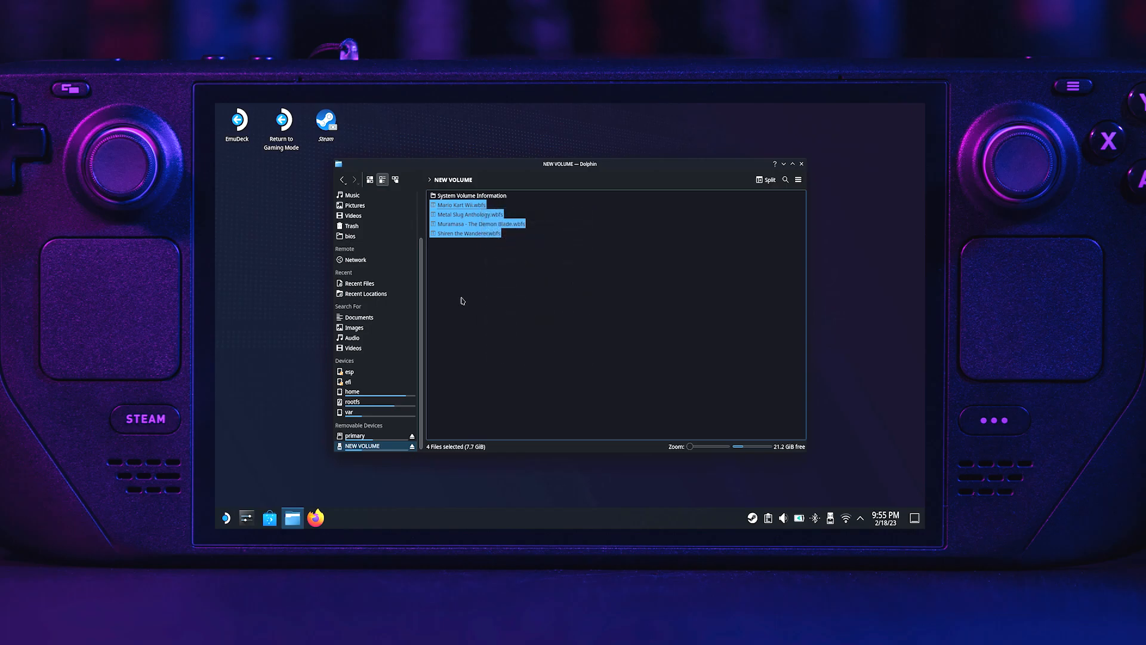
pyautogui.click(355, 435)
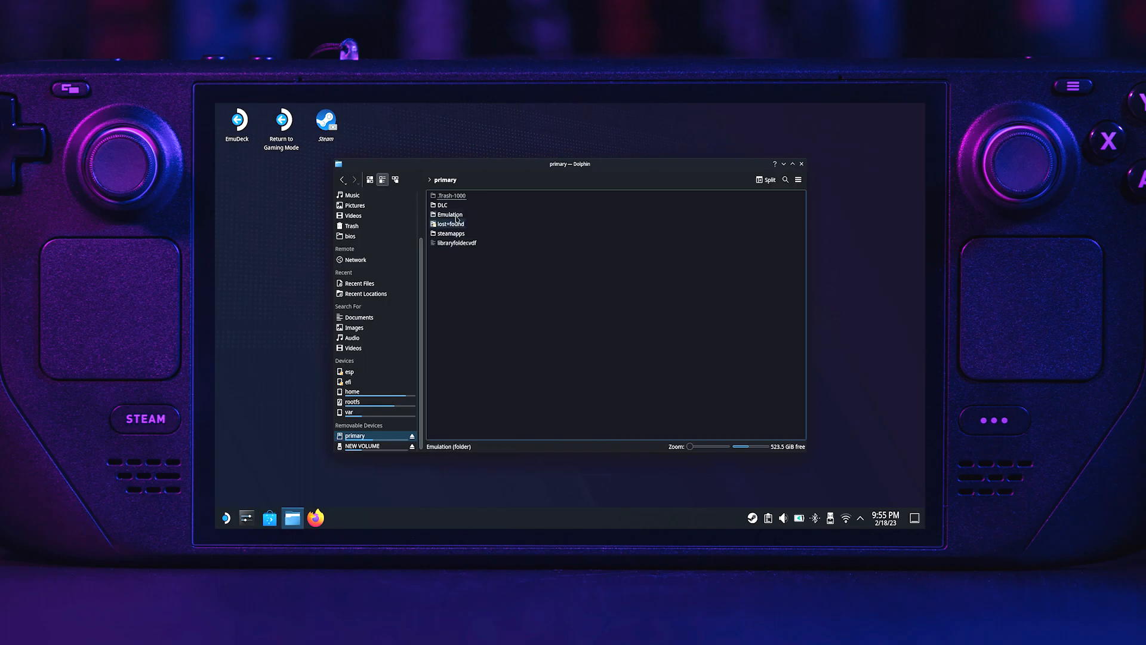
pyautogui.doubleClick(450, 214)
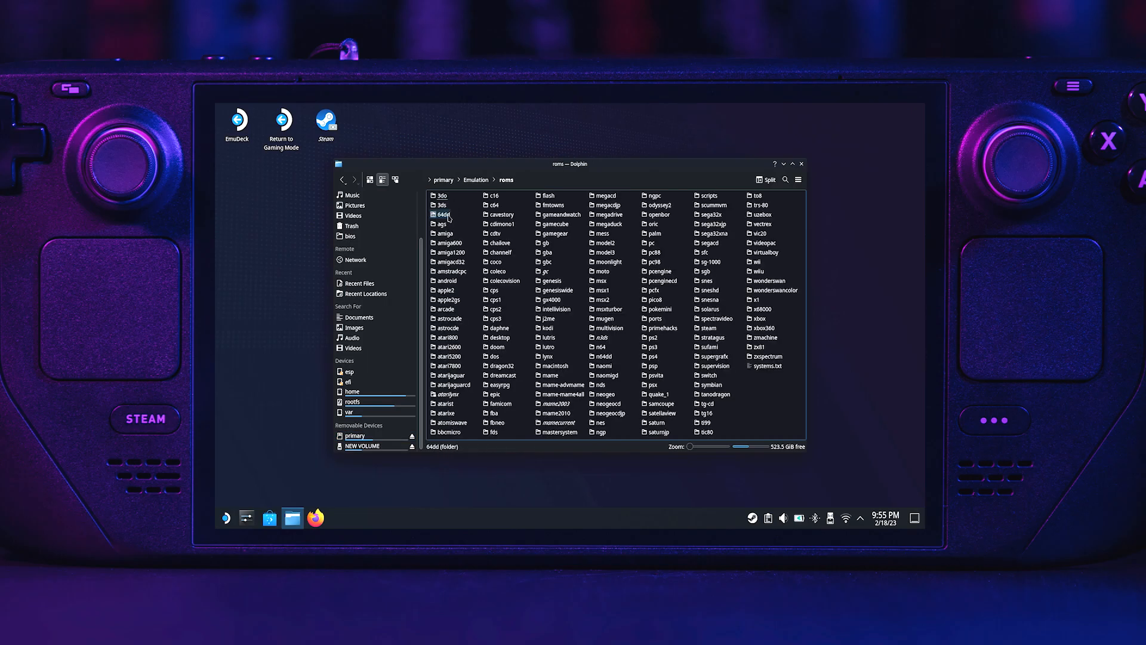
pyautogui.click(760, 262)
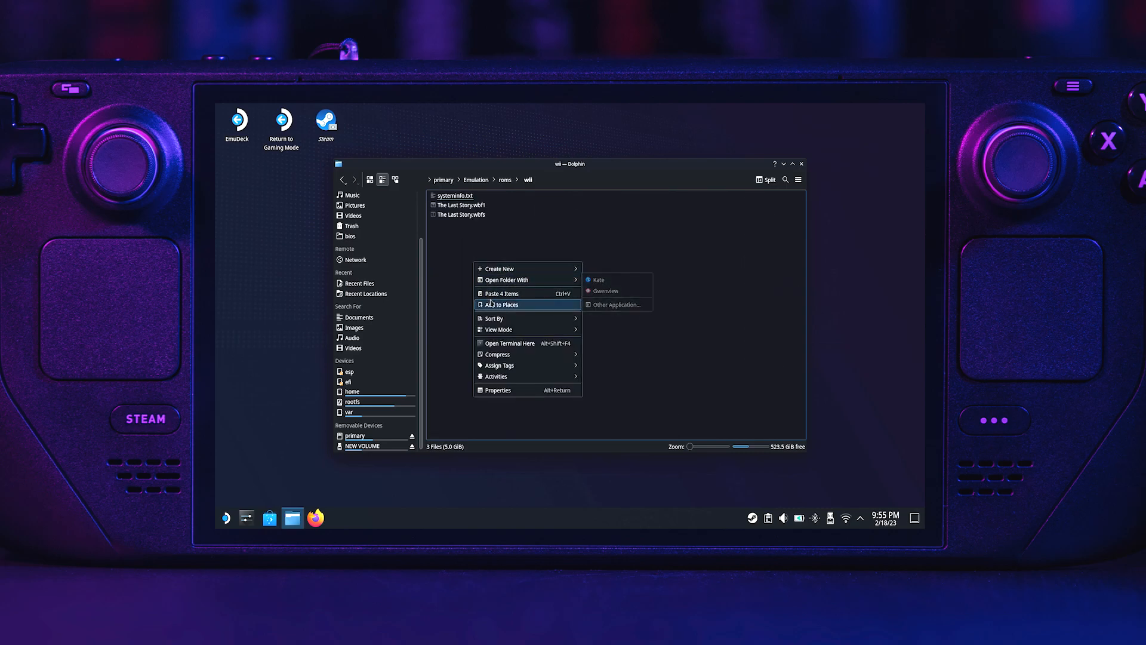
pyautogui.click(502, 294)
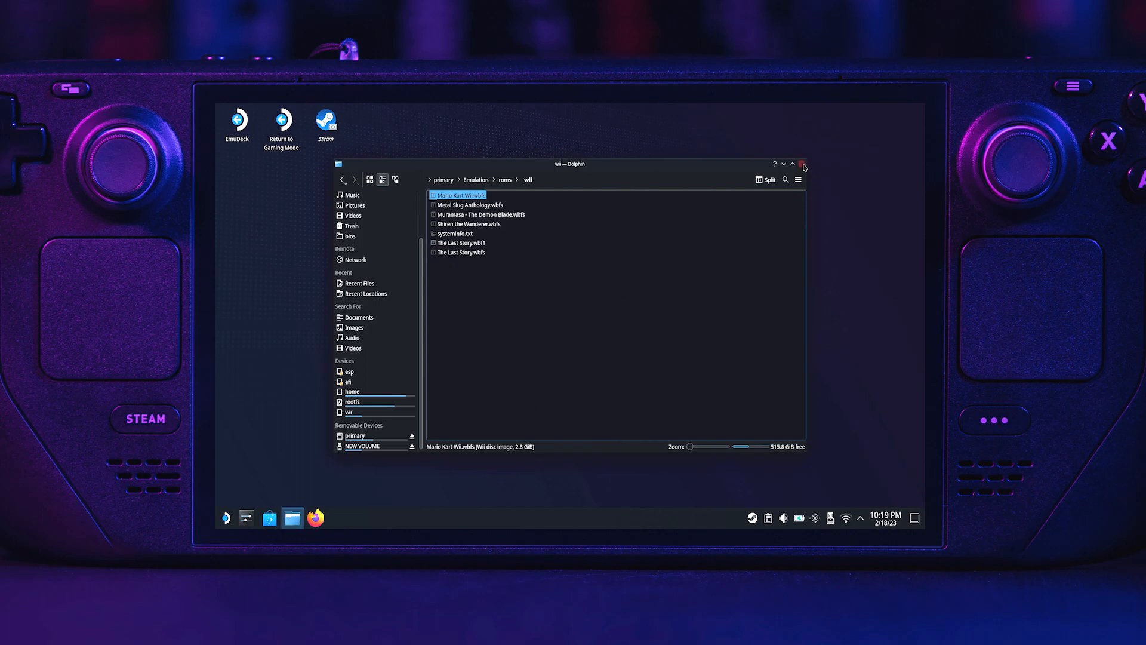
# Launch Steam ROM Manager from Tools & Stuff, agreeing to close Steam
pyautogui.click(803, 163)
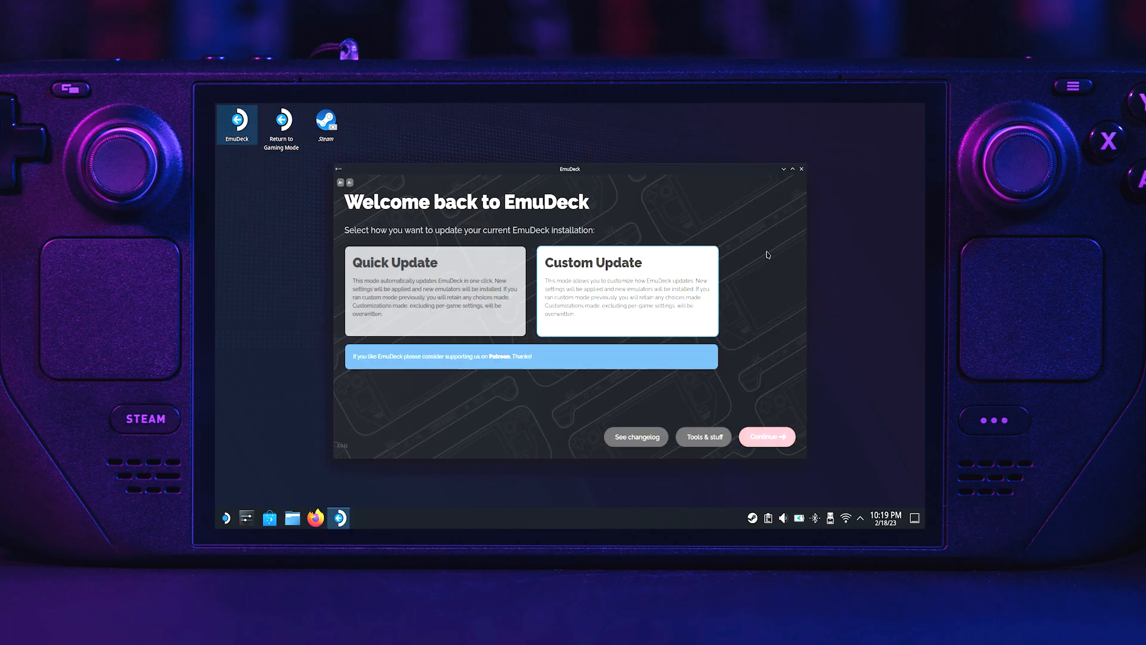
pyautogui.click(702, 437)
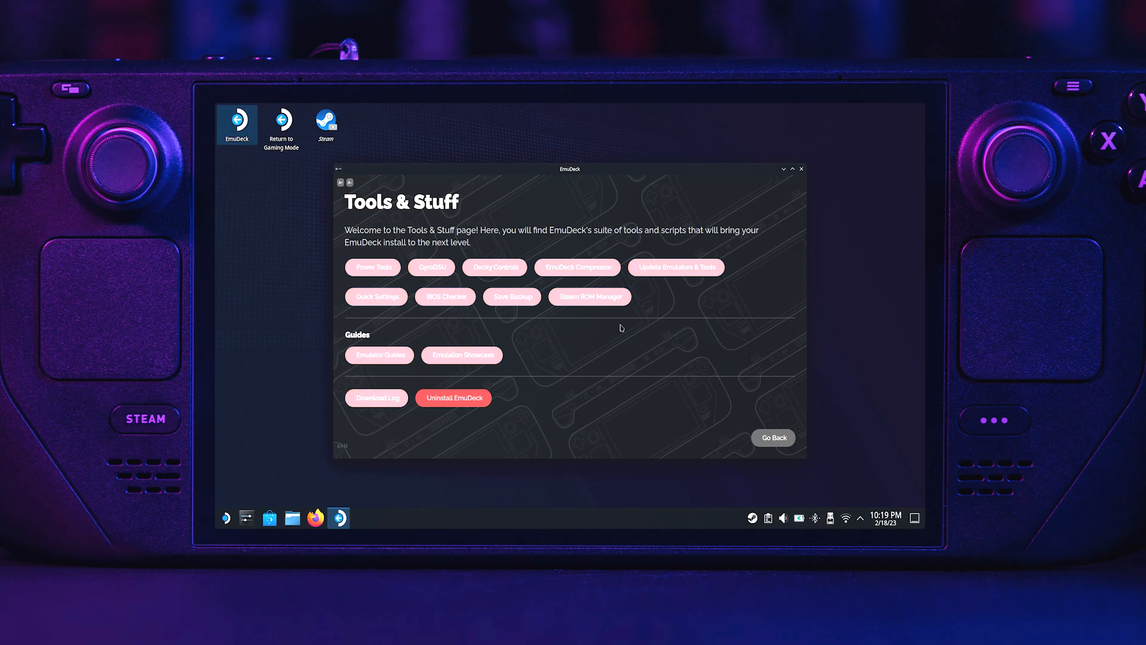
pyautogui.click(589, 297)
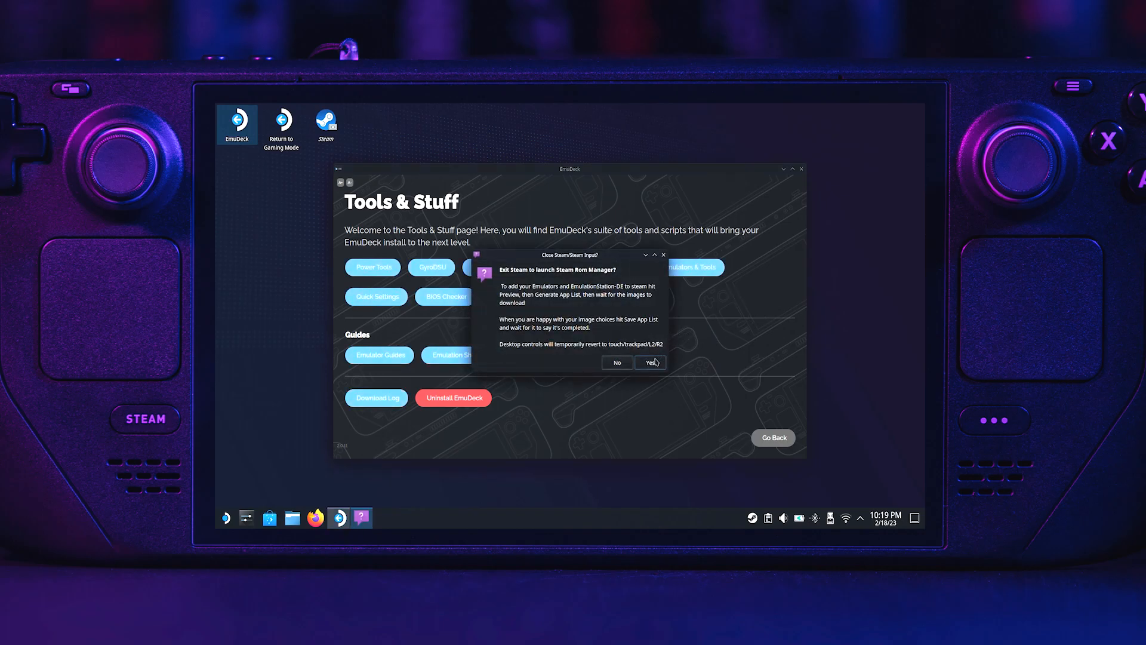
pyautogui.click(649, 362)
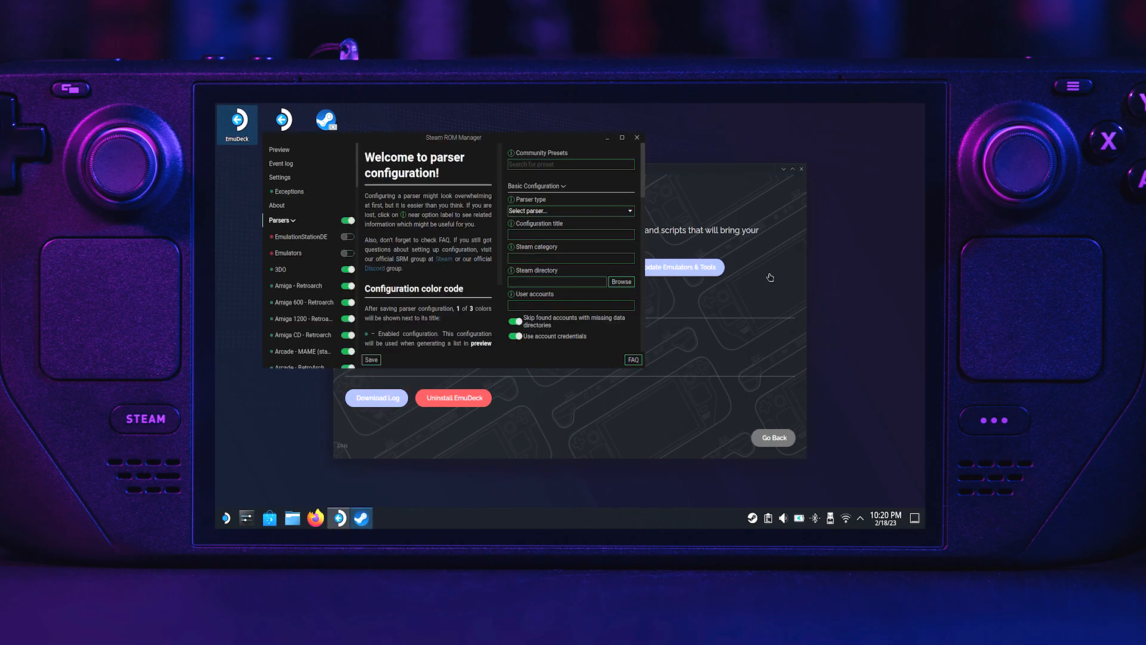
# Maximize Steam ROM Manager and locate the Nintendo Wii - Dolphin parser in the list
pyautogui.click(622, 138)
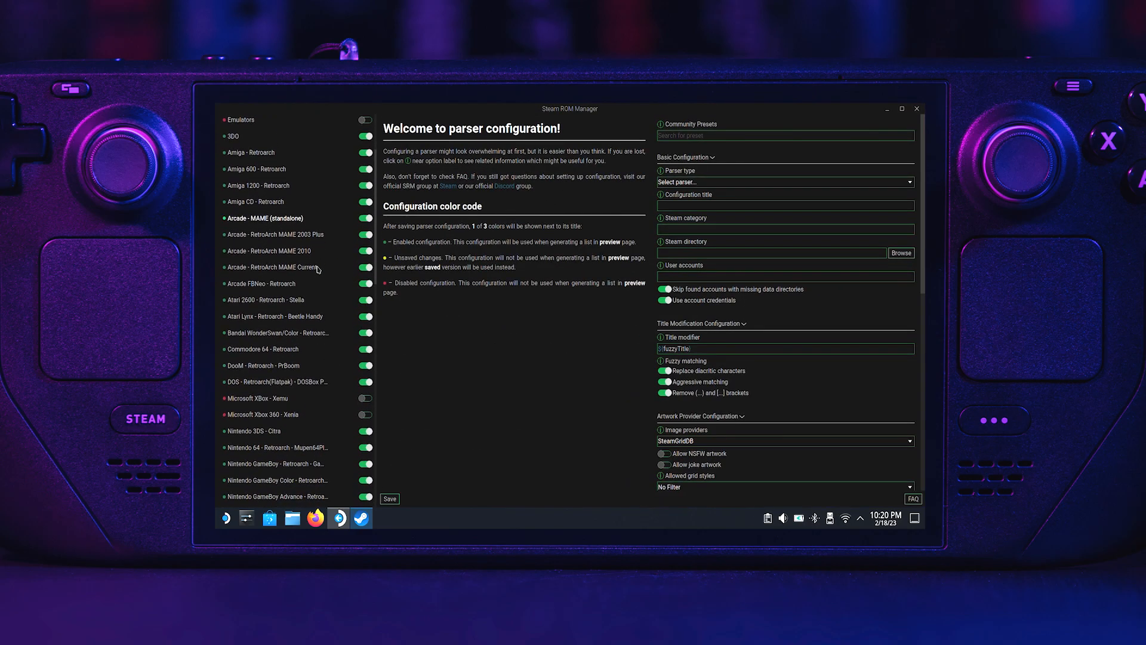
pyautogui.scroll(-3)
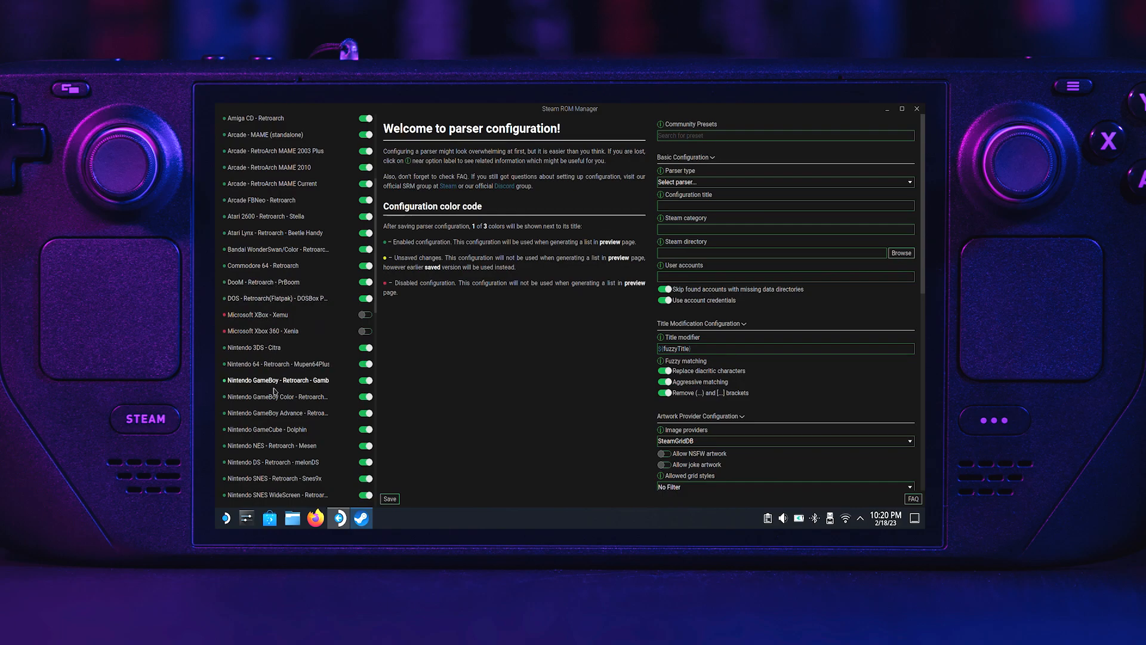
pyautogui.scroll(-3)
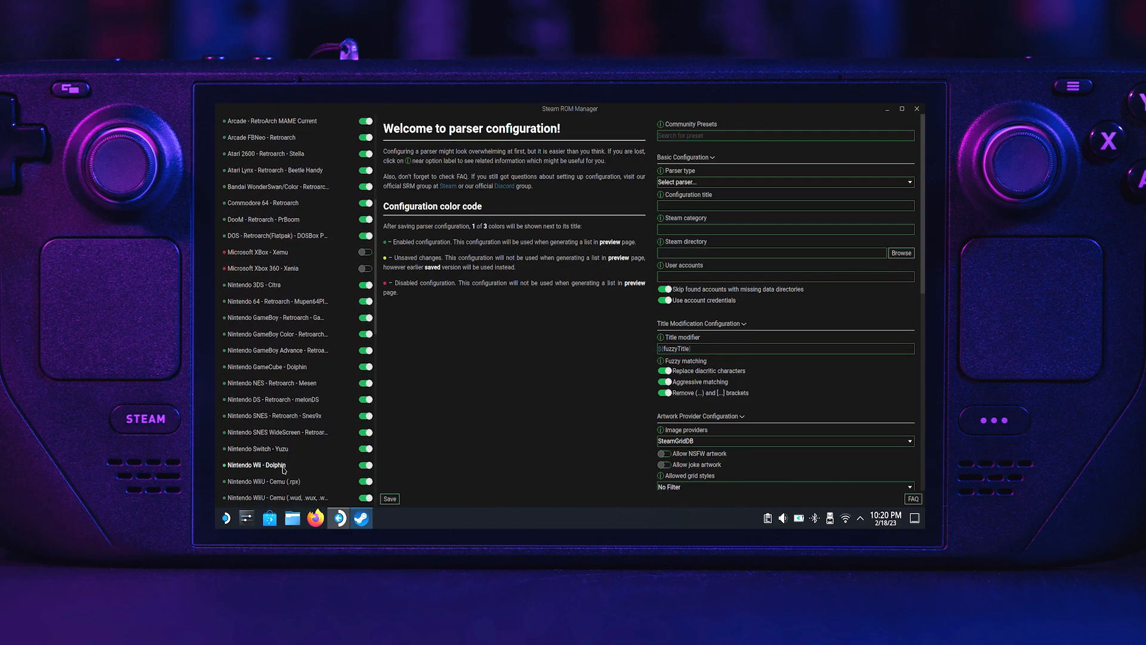
pyautogui.click(365, 465)
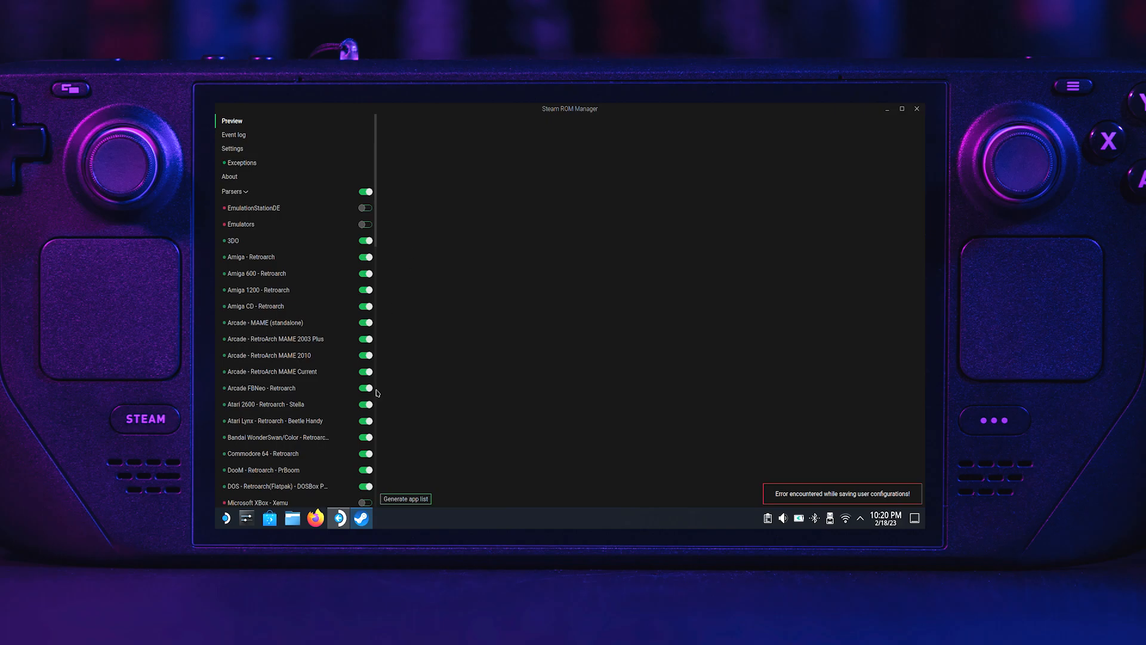
# Filter the Preview by the Wii category so only the five Wii titles are listed
pyautogui.click(405, 499)
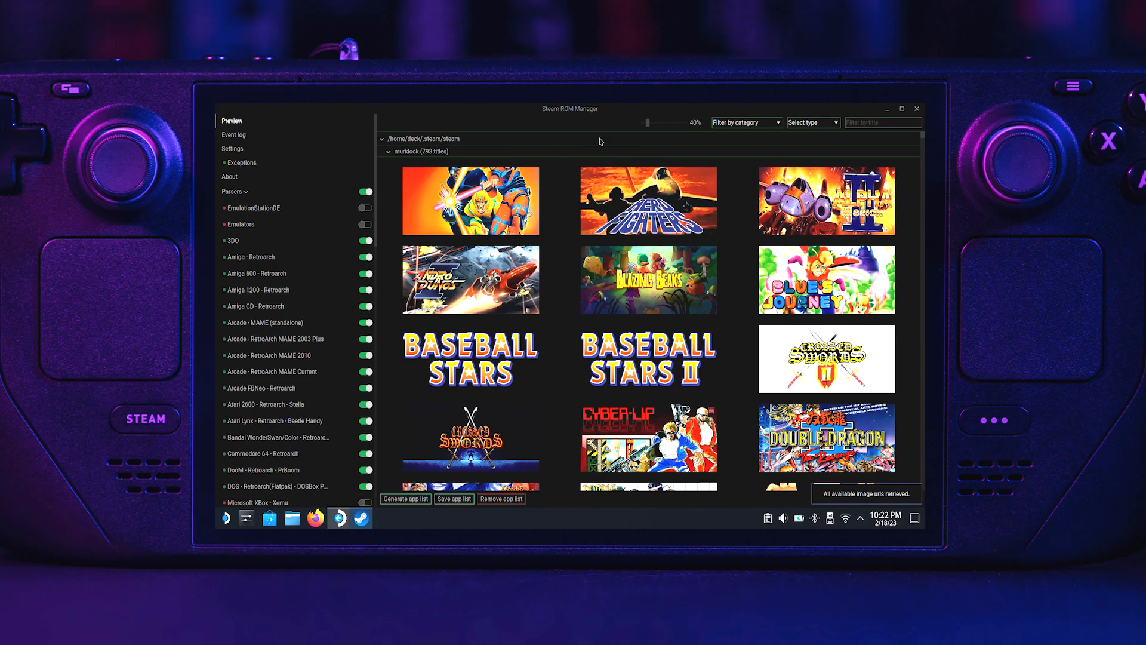
pyautogui.click(745, 121)
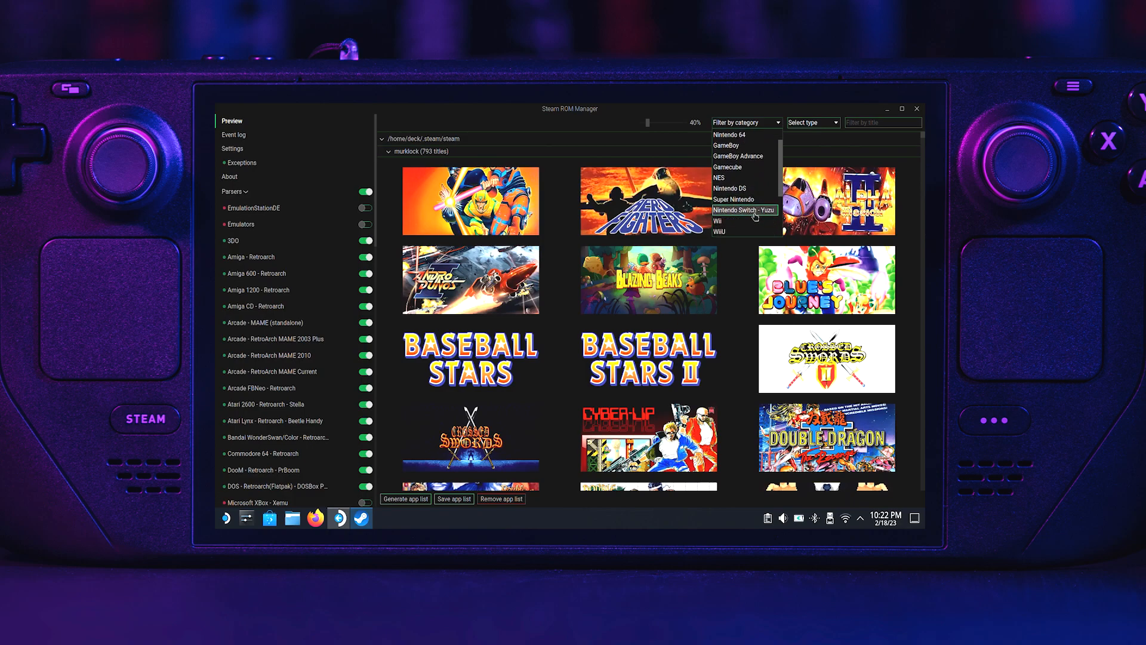
pyautogui.click(715, 221)
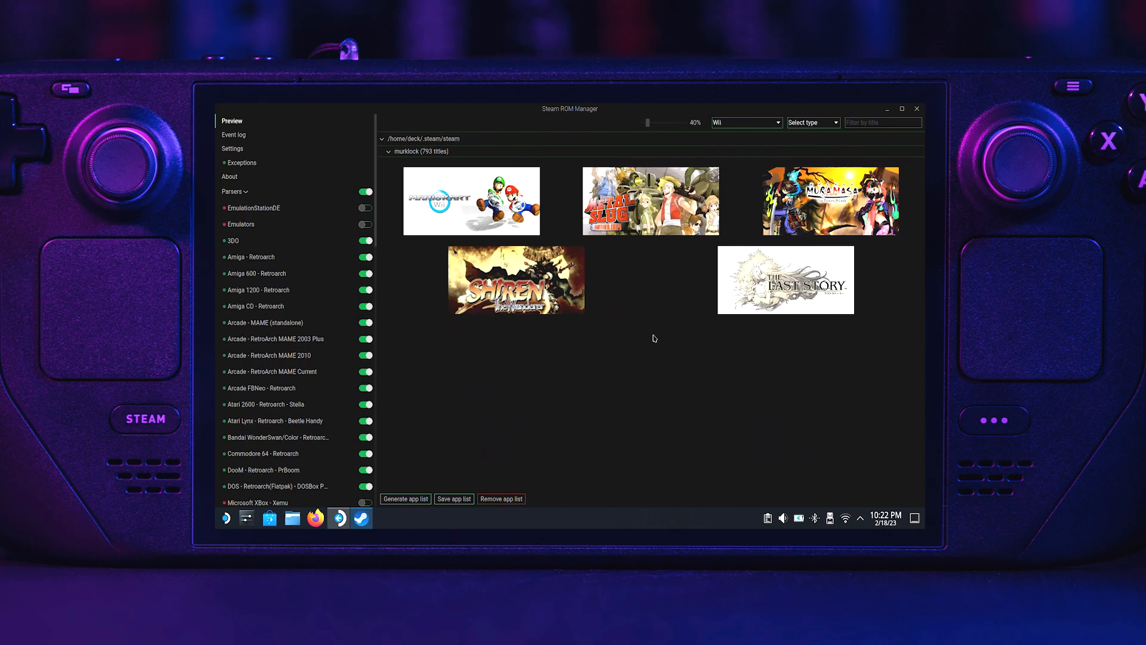
pyautogui.click(812, 122)
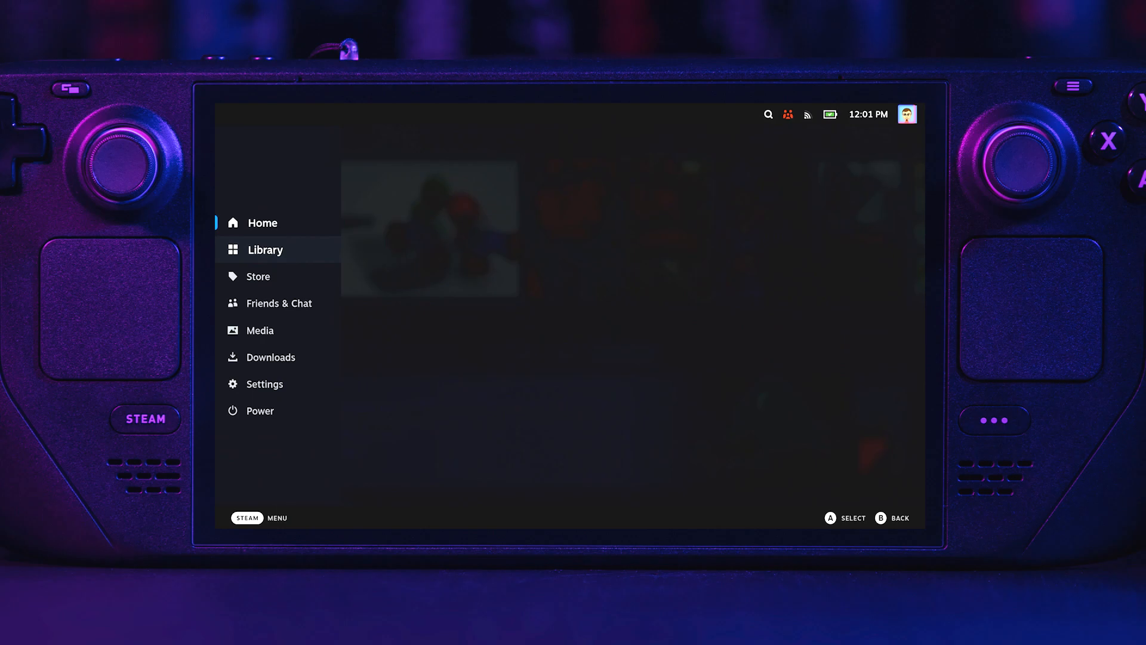
# Show the Steam library's Collections, including the five-game Wii collection
pyautogui.click(265, 249)
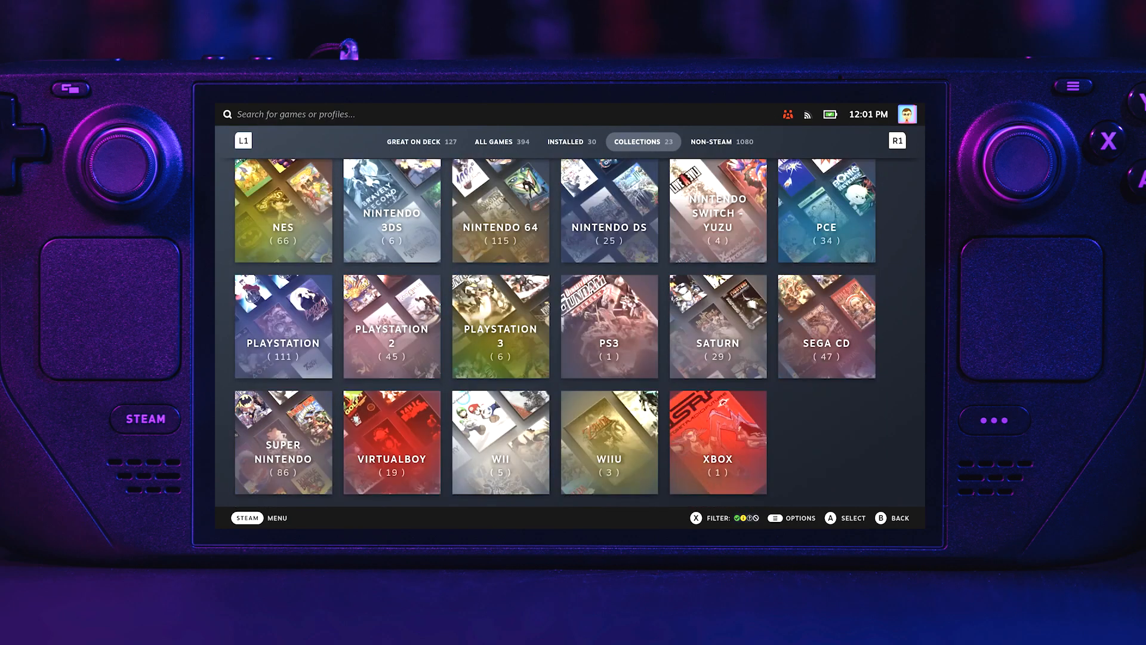
pyautogui.click(500, 441)
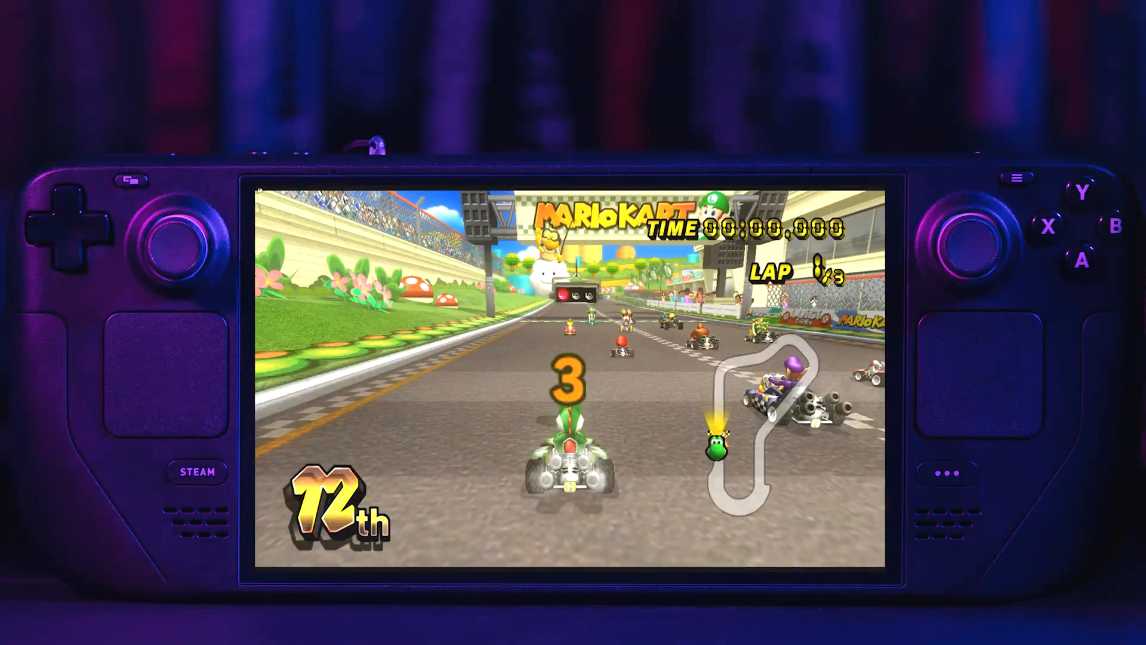
# Leave the Mario Kart Wii race and return toward desktop mode
pyautogui.press('Escape')
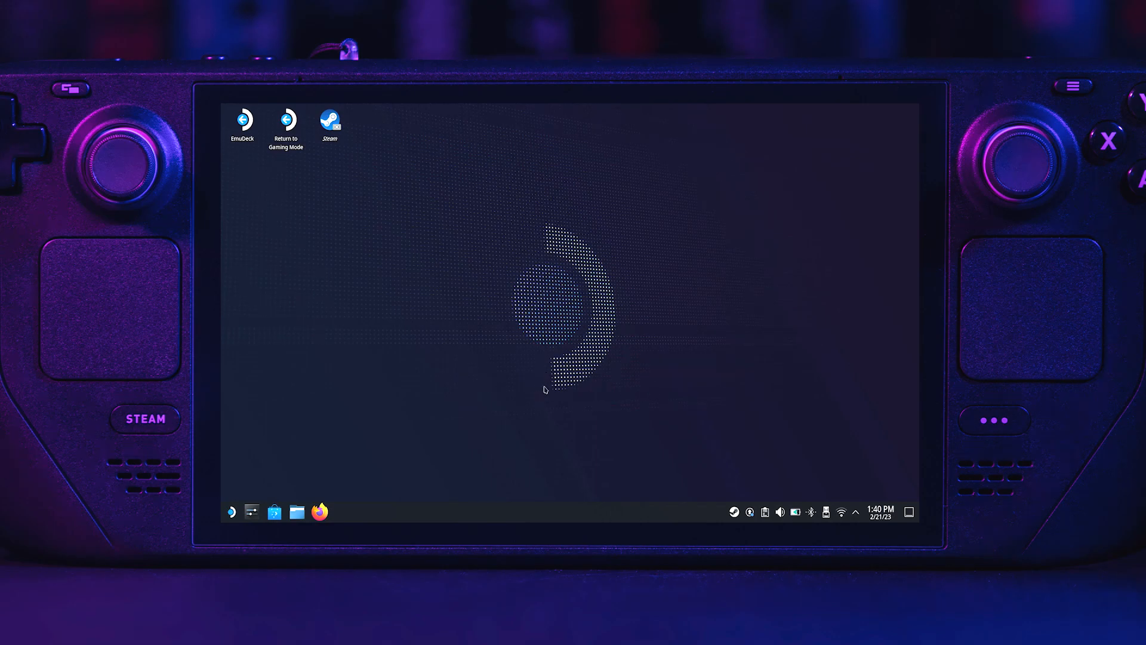
pyautogui.moveTo(275, 511)
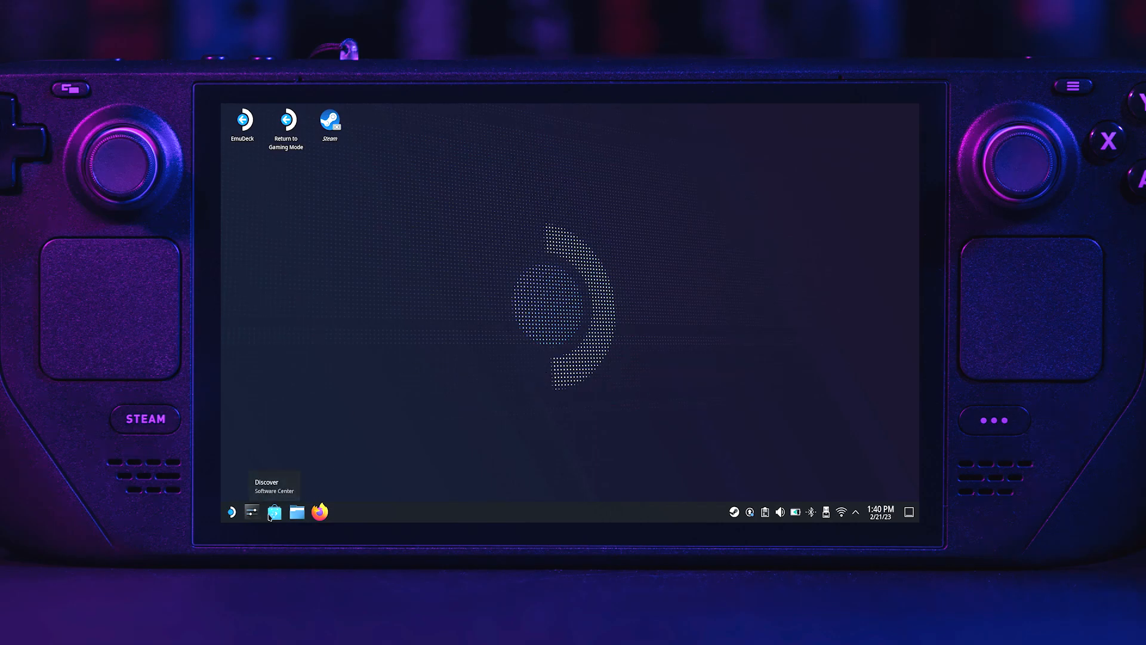
# Launch Dolphin Emulator from Discover's Installed applications list
pyautogui.click(252, 512)
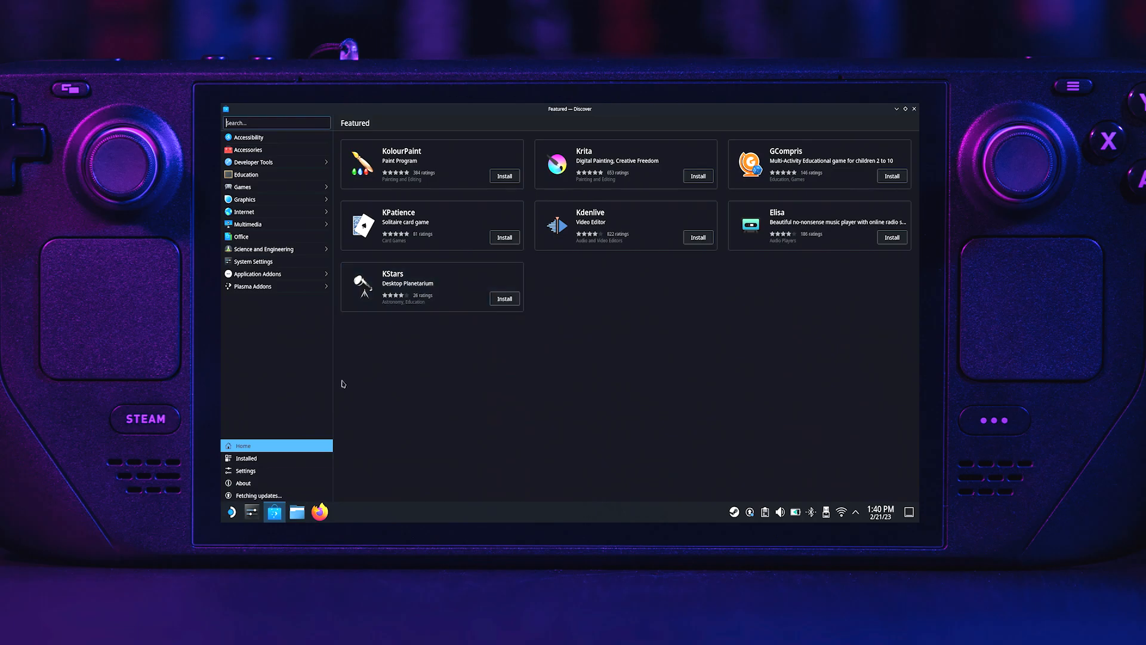
pyautogui.click(244, 457)
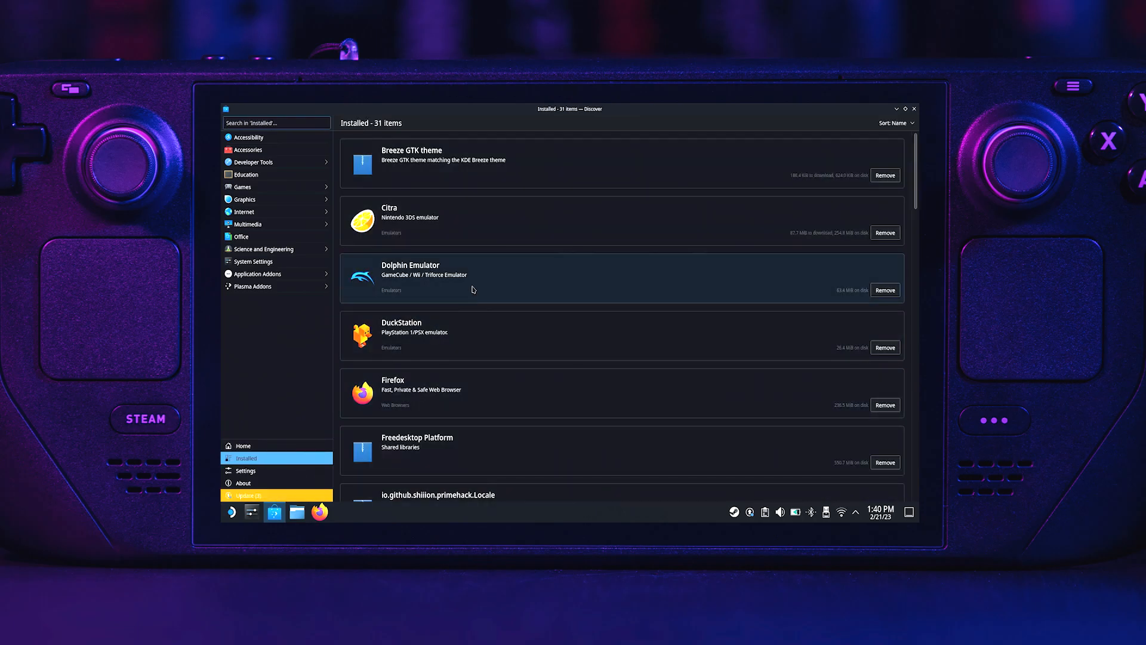
pyautogui.click(438, 277)
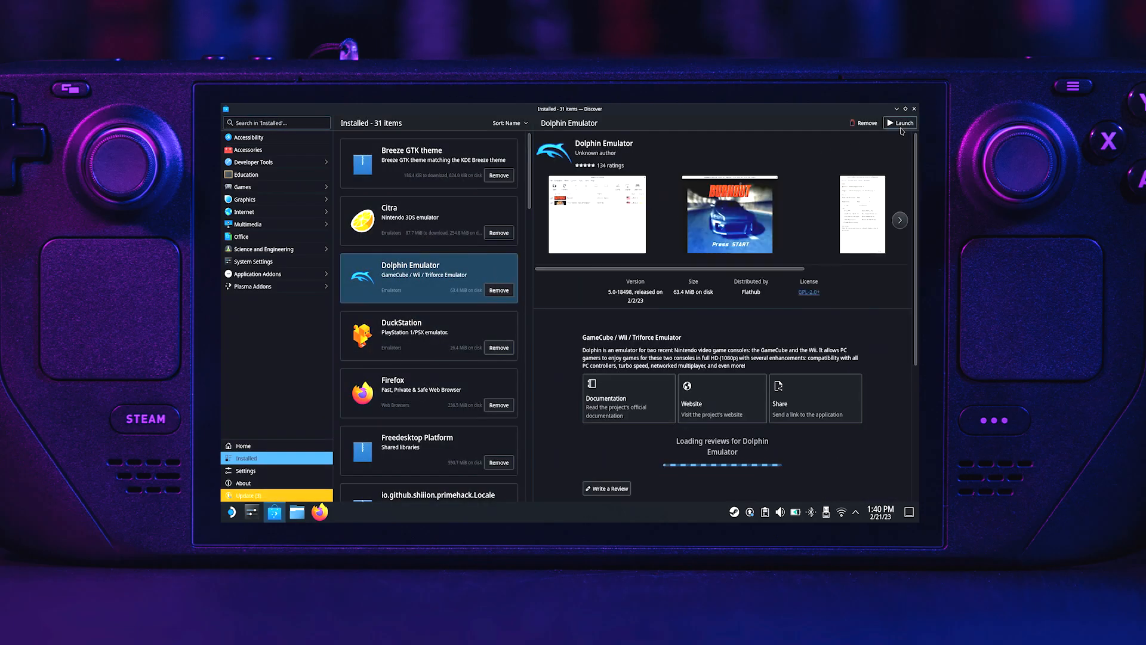
pyautogui.click(900, 122)
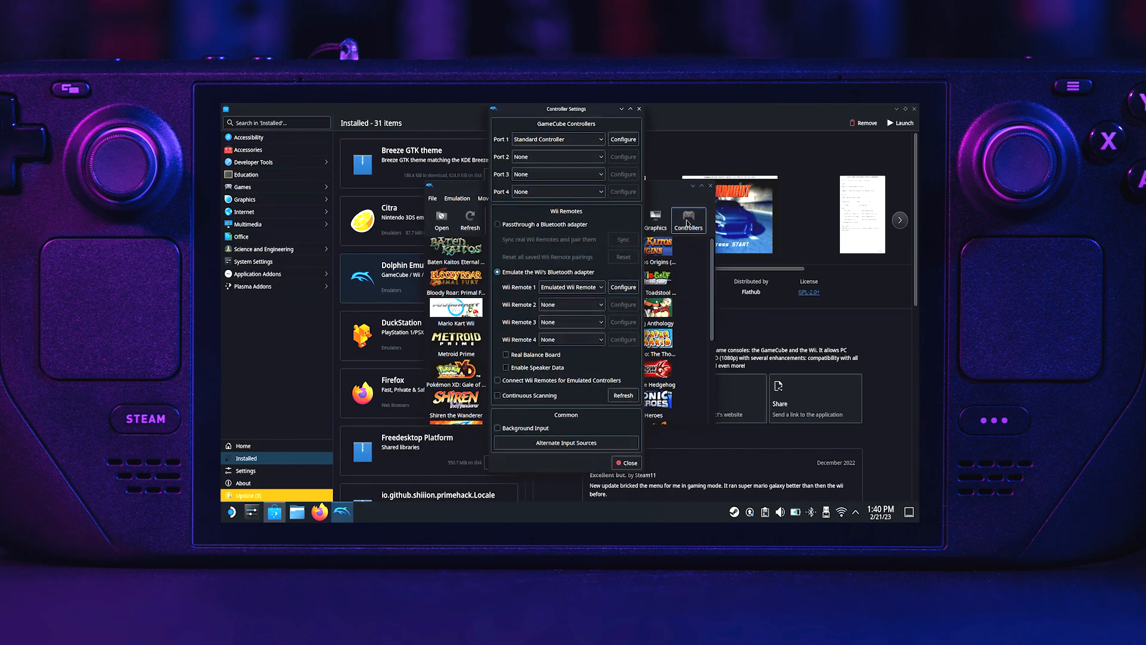
# Load a saved Steam Deck controller profile onto Wii Remote 1
pyautogui.click(622, 286)
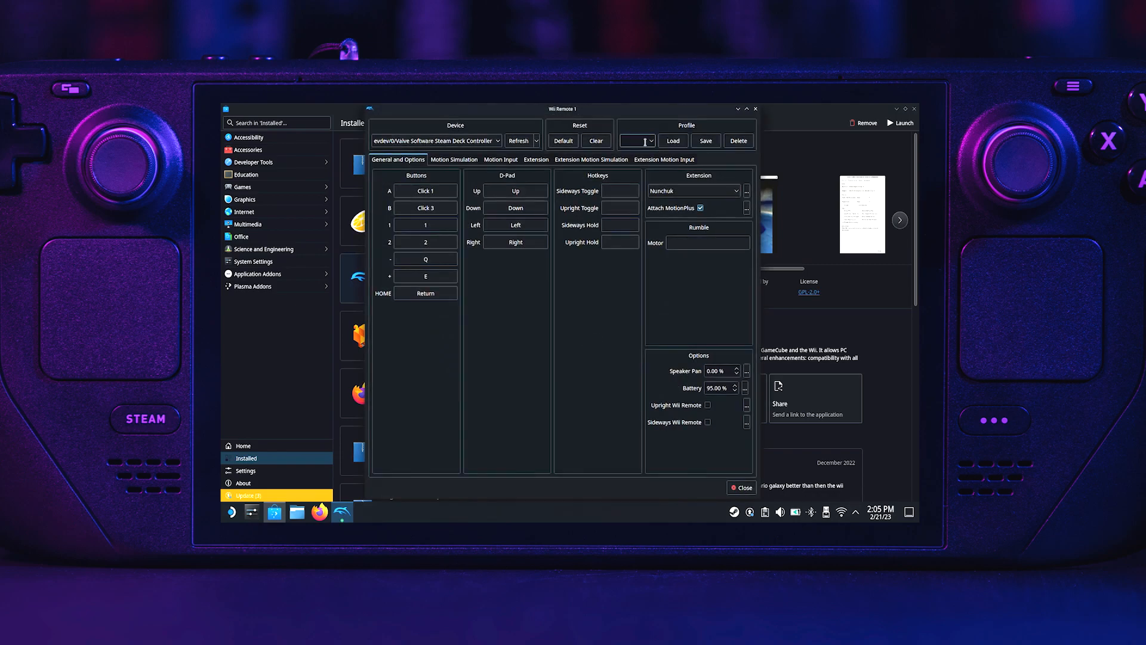
pyautogui.click(649, 141)
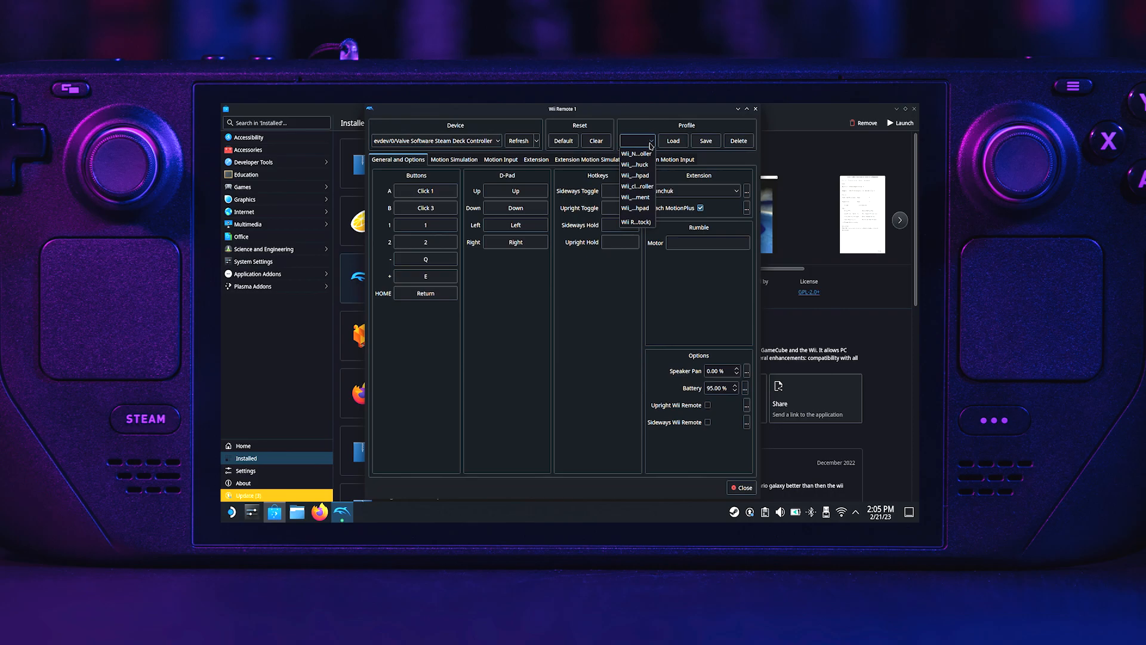
pyautogui.click(634, 154)
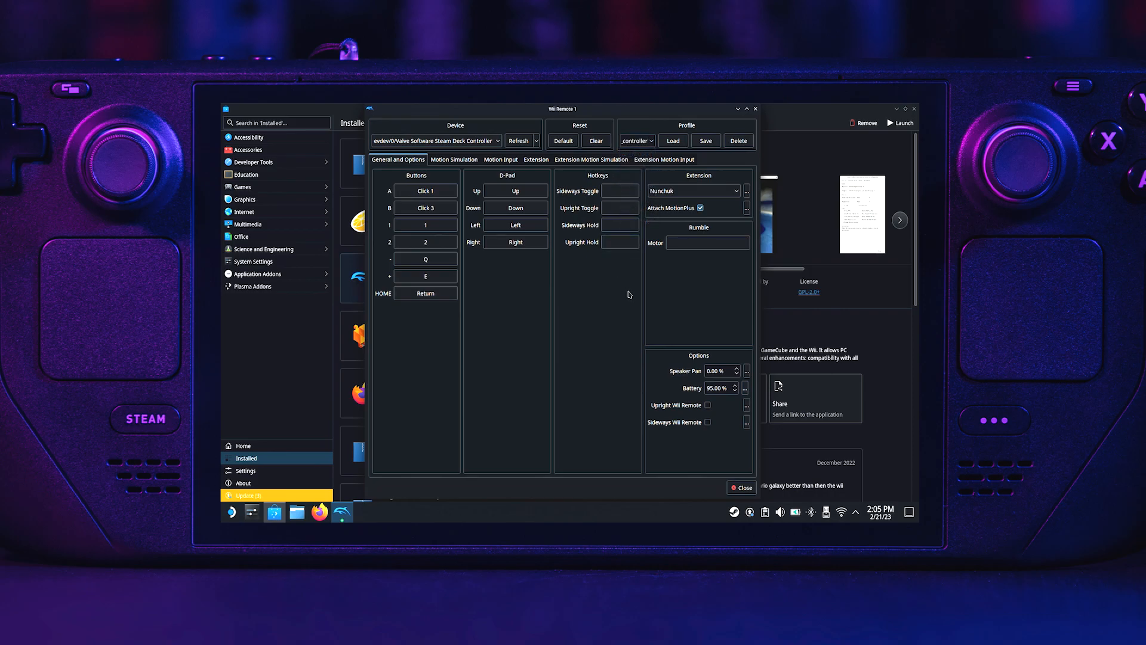
pyautogui.click(672, 141)
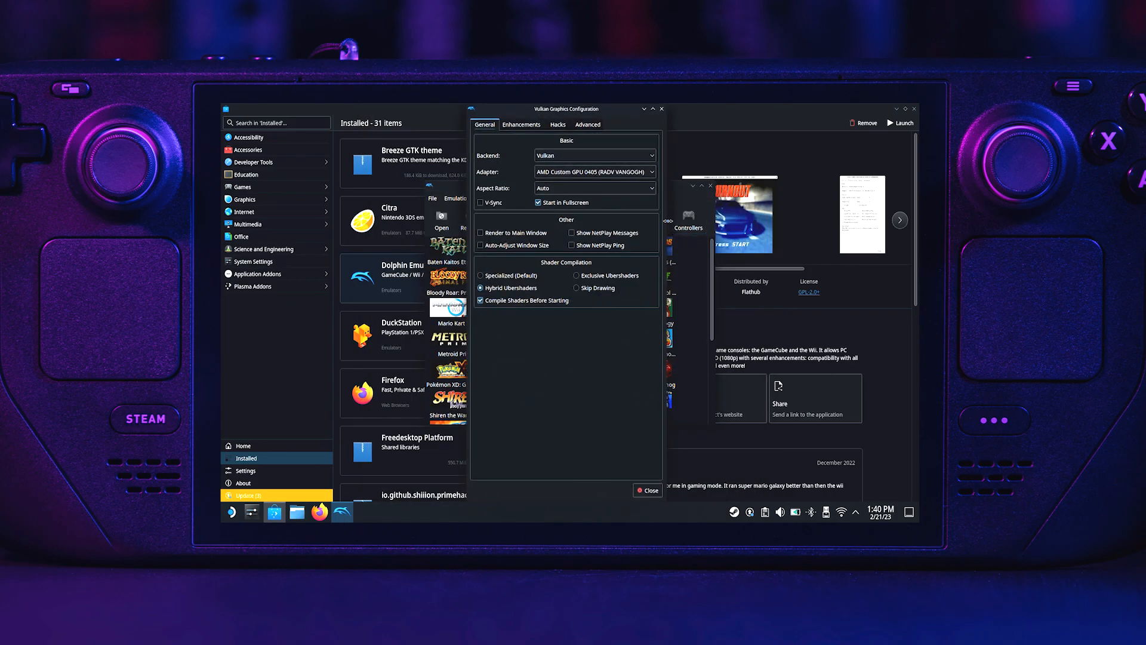
# Set Aspect Ratio to Stretch to Window with V-Sync, and Internal Resolution to Auto
pyautogui.click(593, 187)
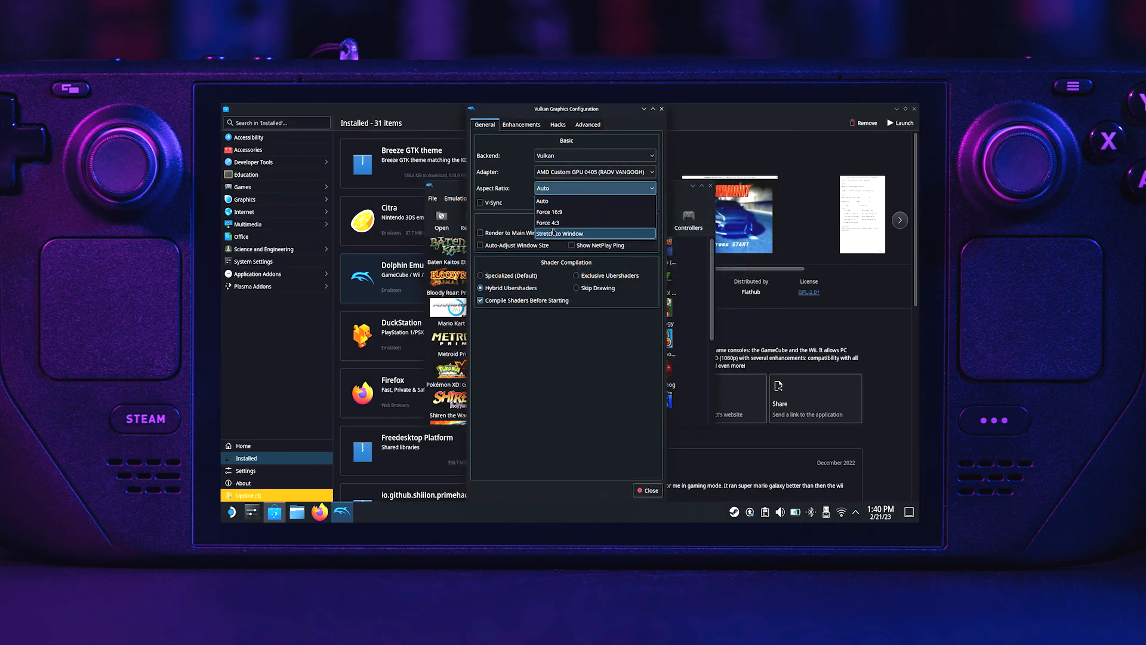
pyautogui.click(554, 232)
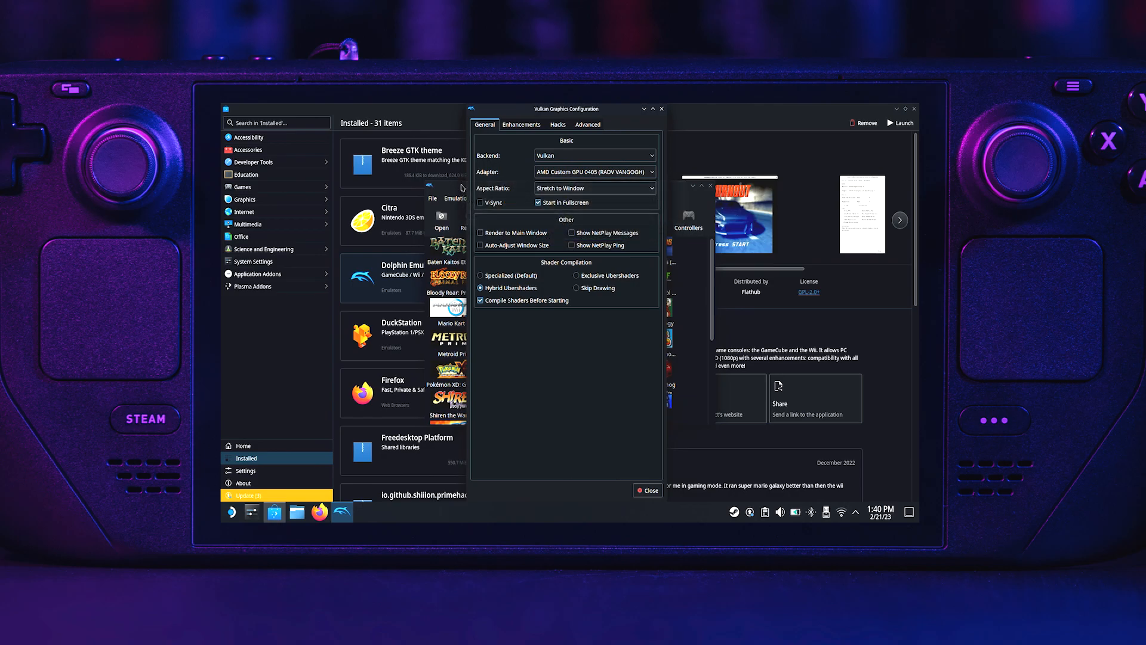
pyautogui.moveTo(480, 202)
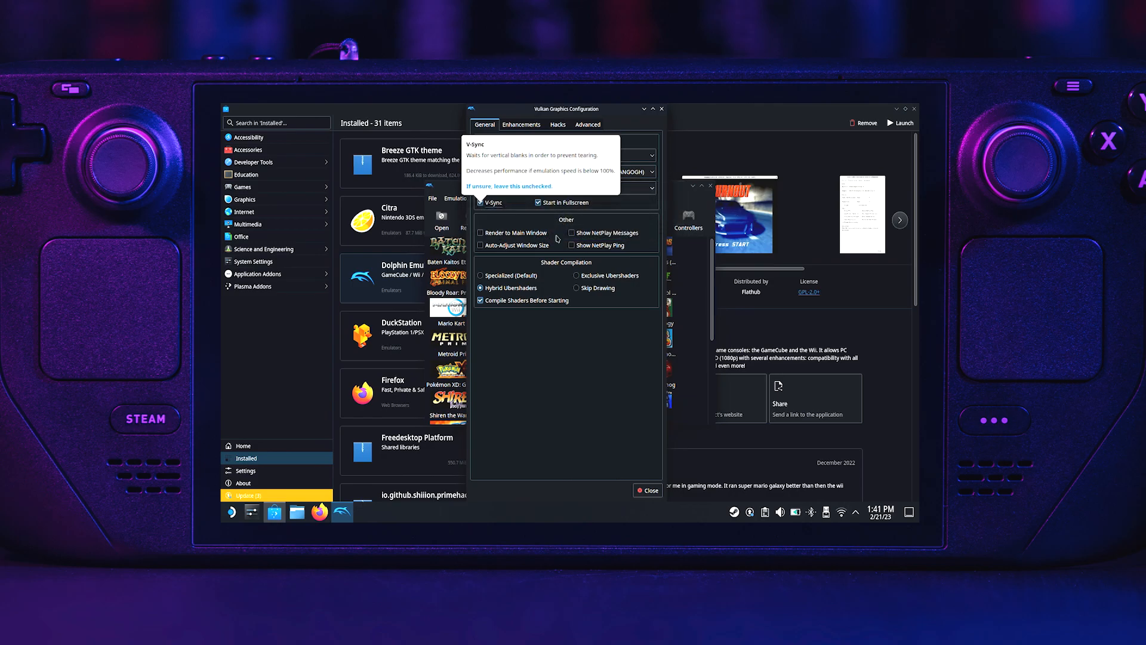
pyautogui.click(521, 124)
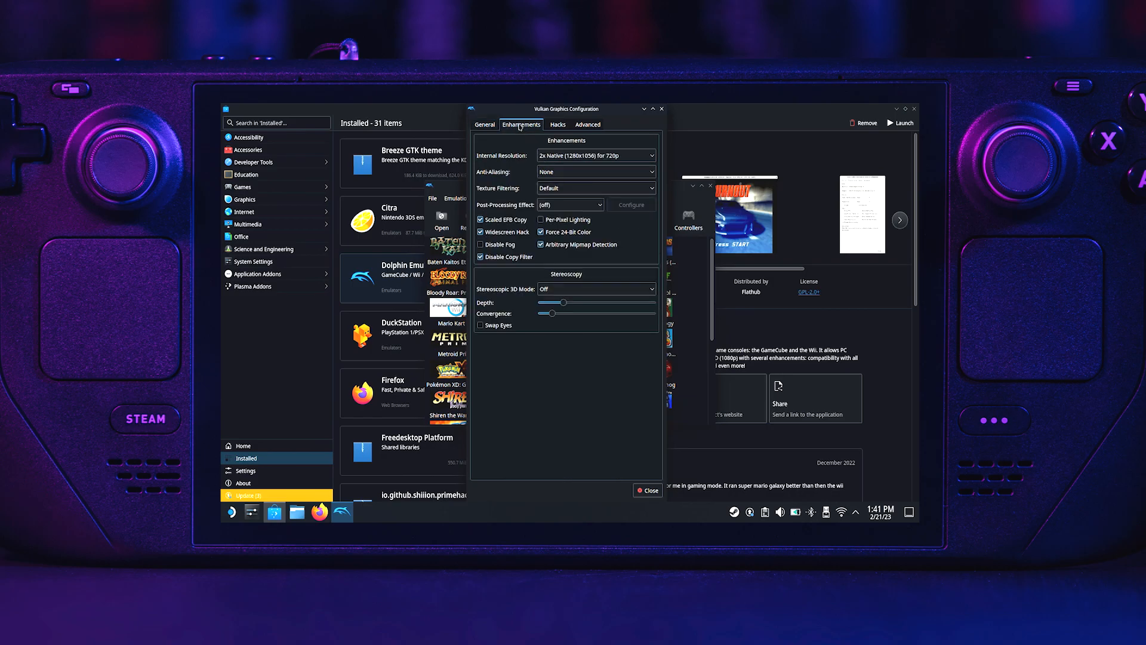
pyautogui.click(594, 155)
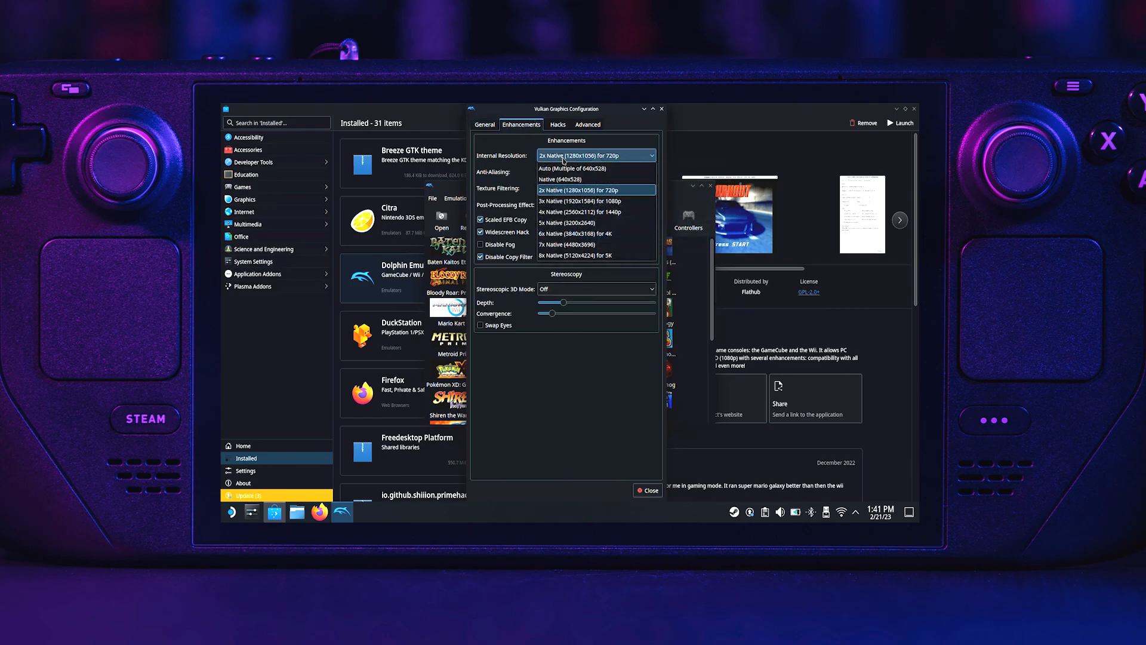
pyautogui.click(571, 168)
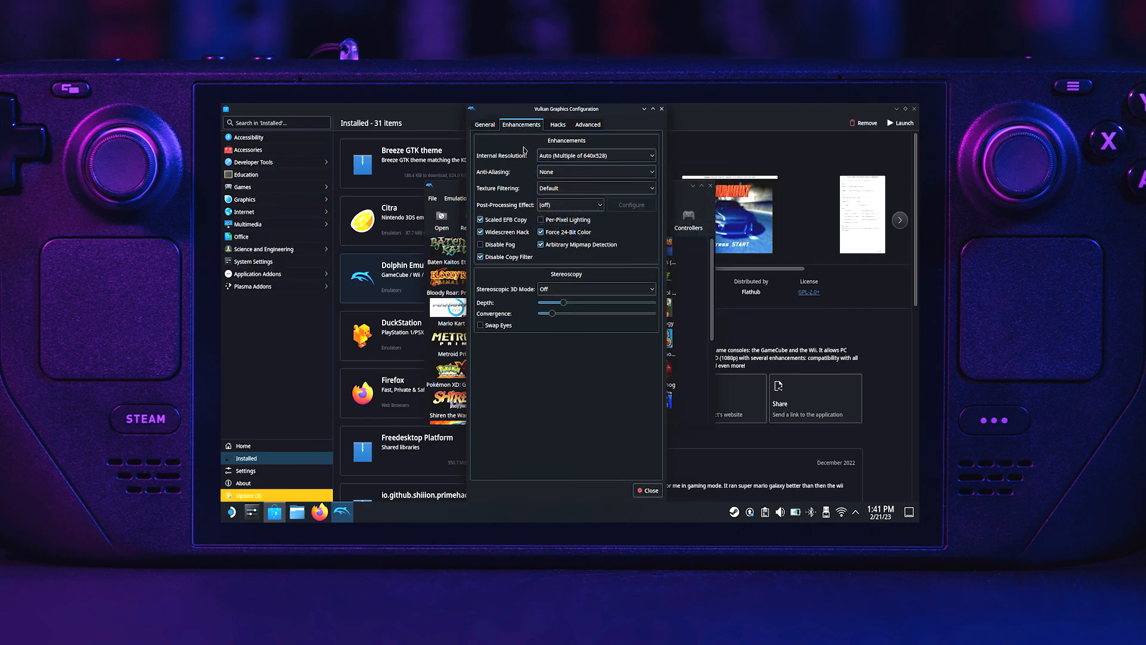